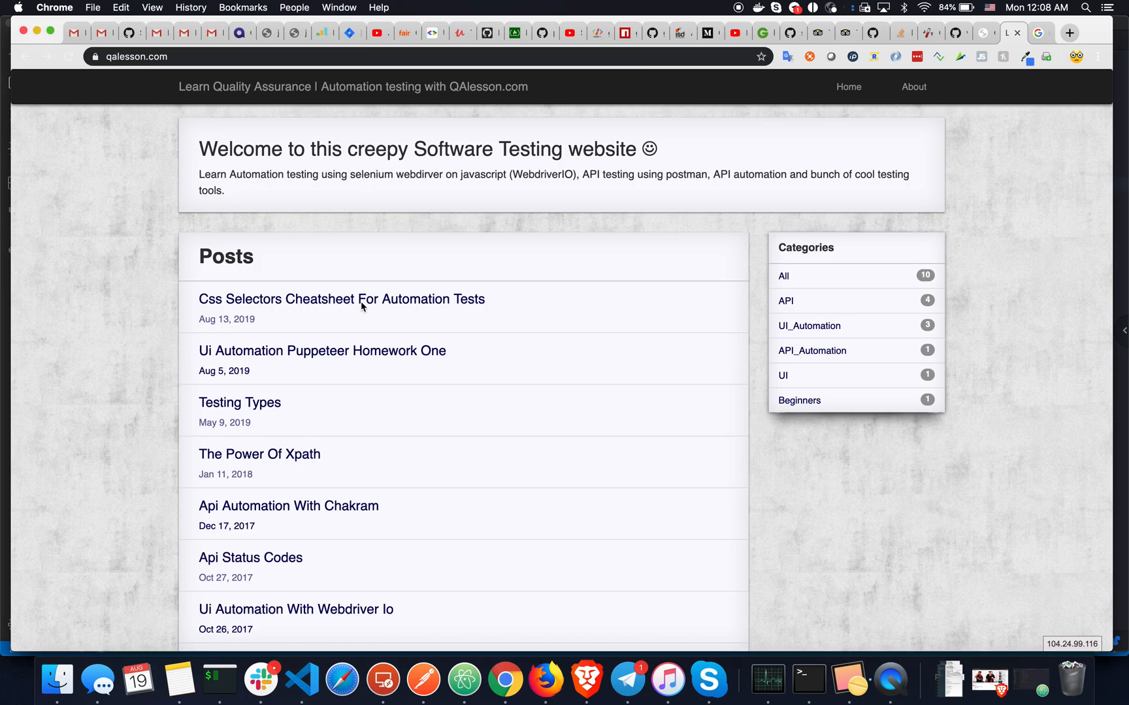
Open the 'Css Selectors Cheatsheet For Automation Tests' post from the QAlesson posts list.
click(341, 299)
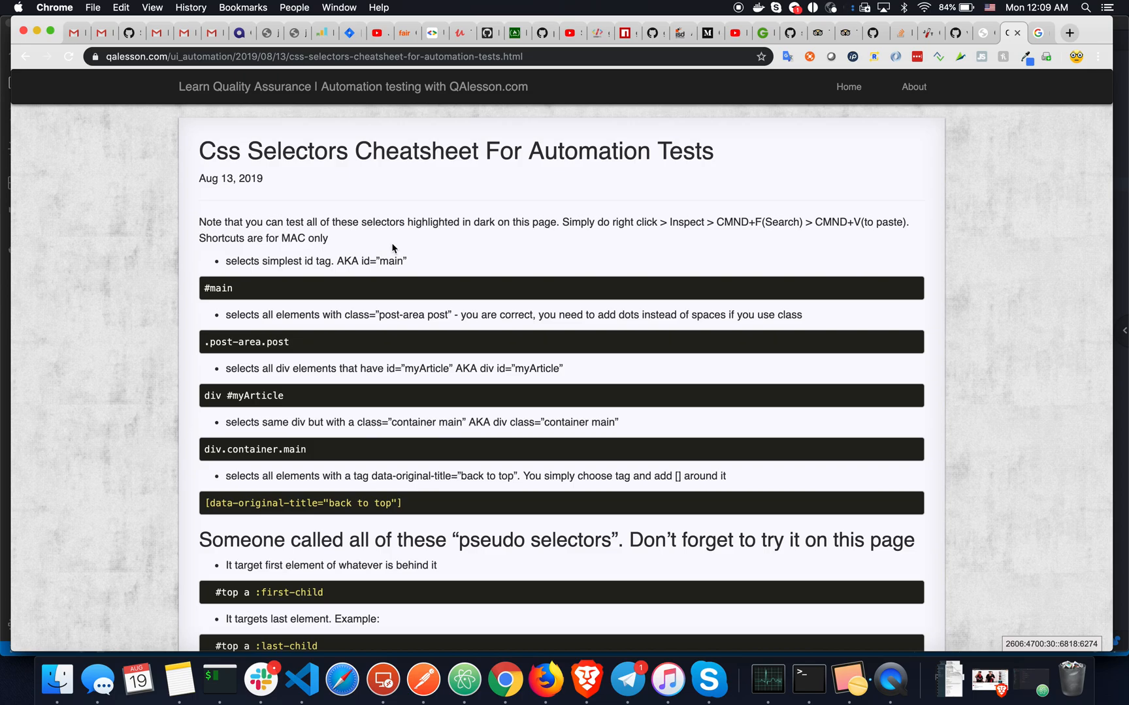
mouse_move(530, 248)
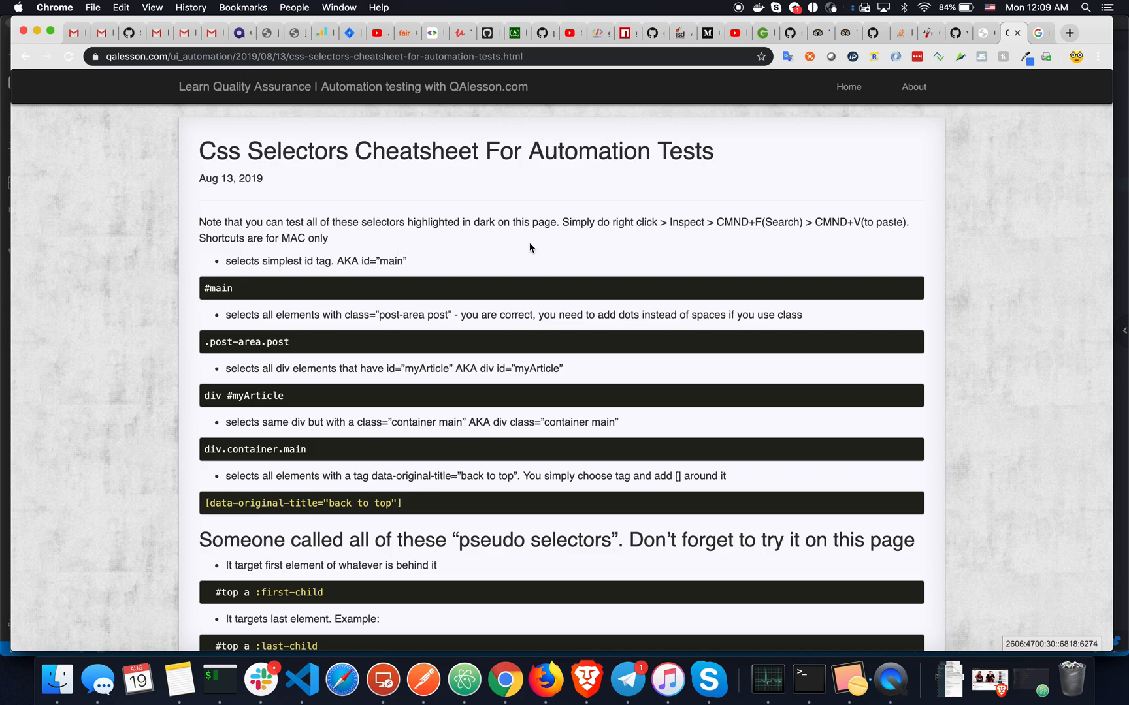
mouse_move(623, 248)
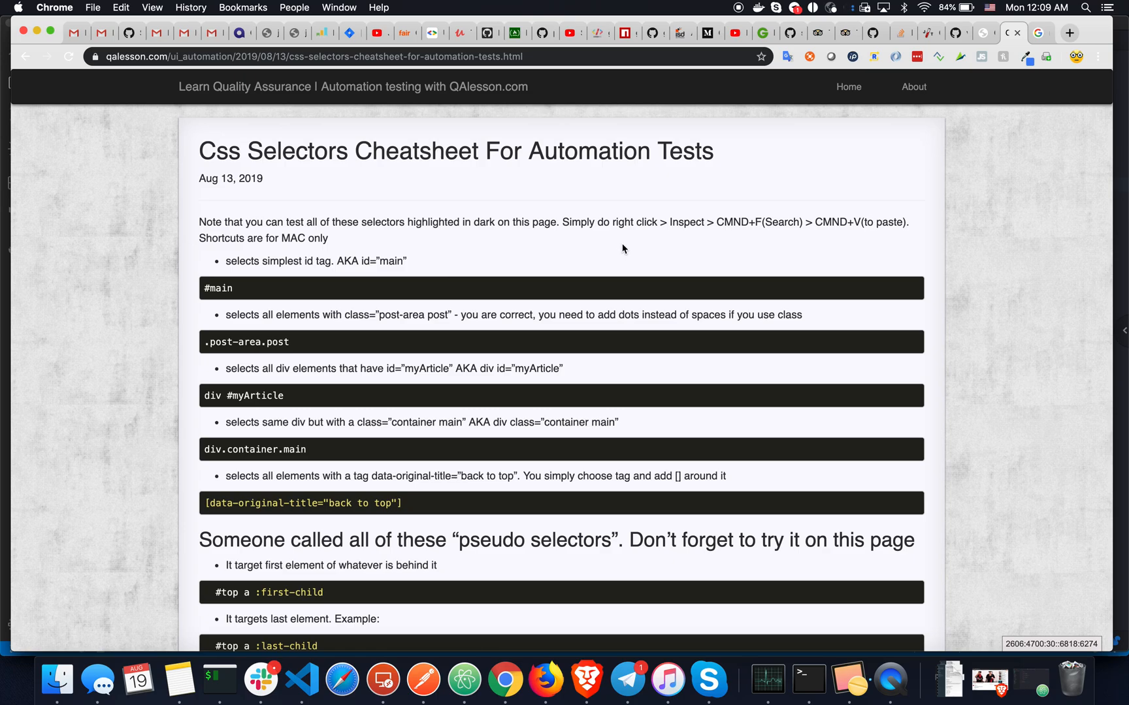
Inspect the cheatsheet page and bring up the Elements panel selector search box.
right_click(623, 248)
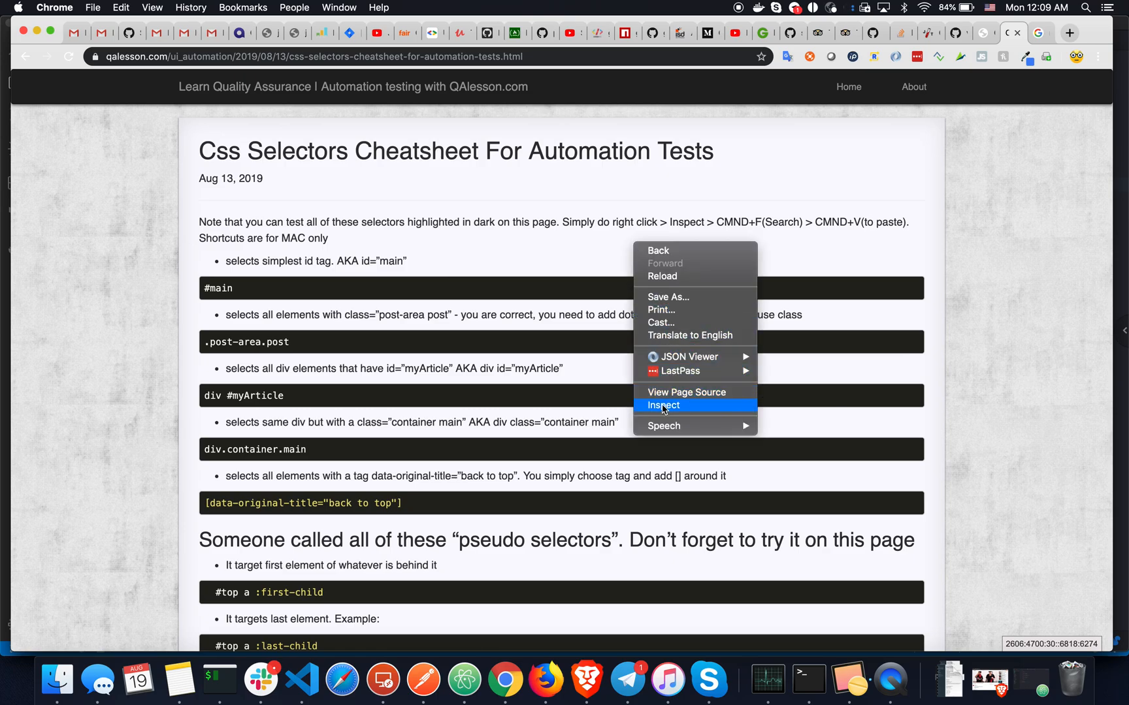
click(663, 405)
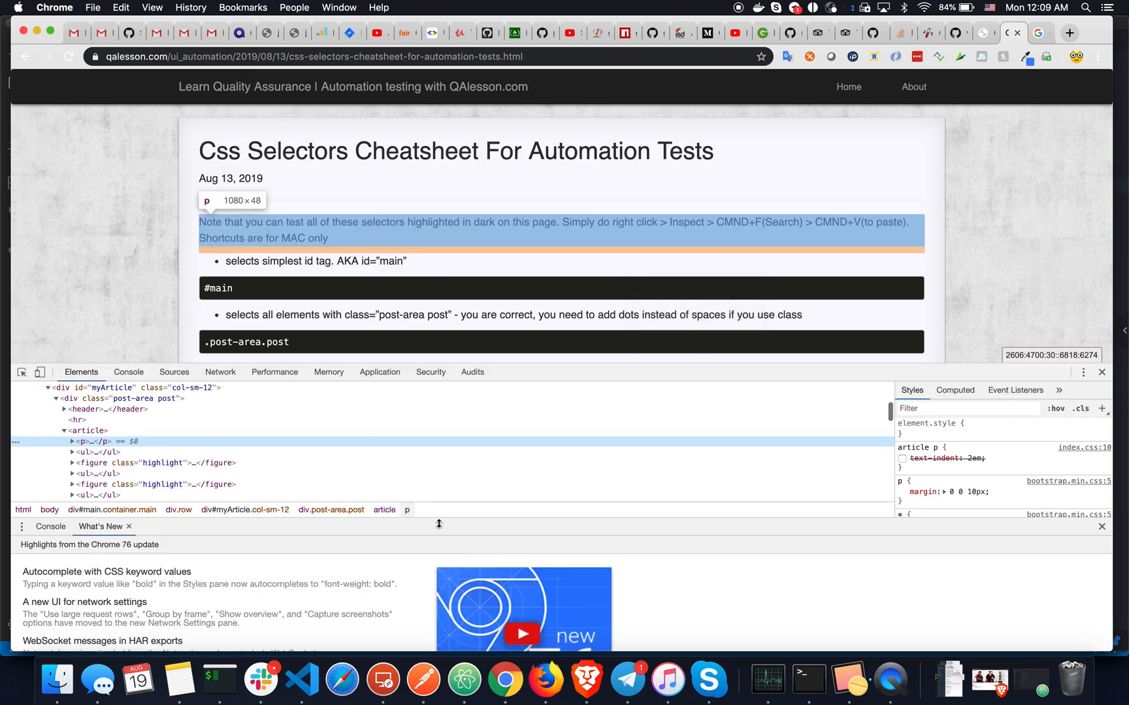
key(cmd+f)
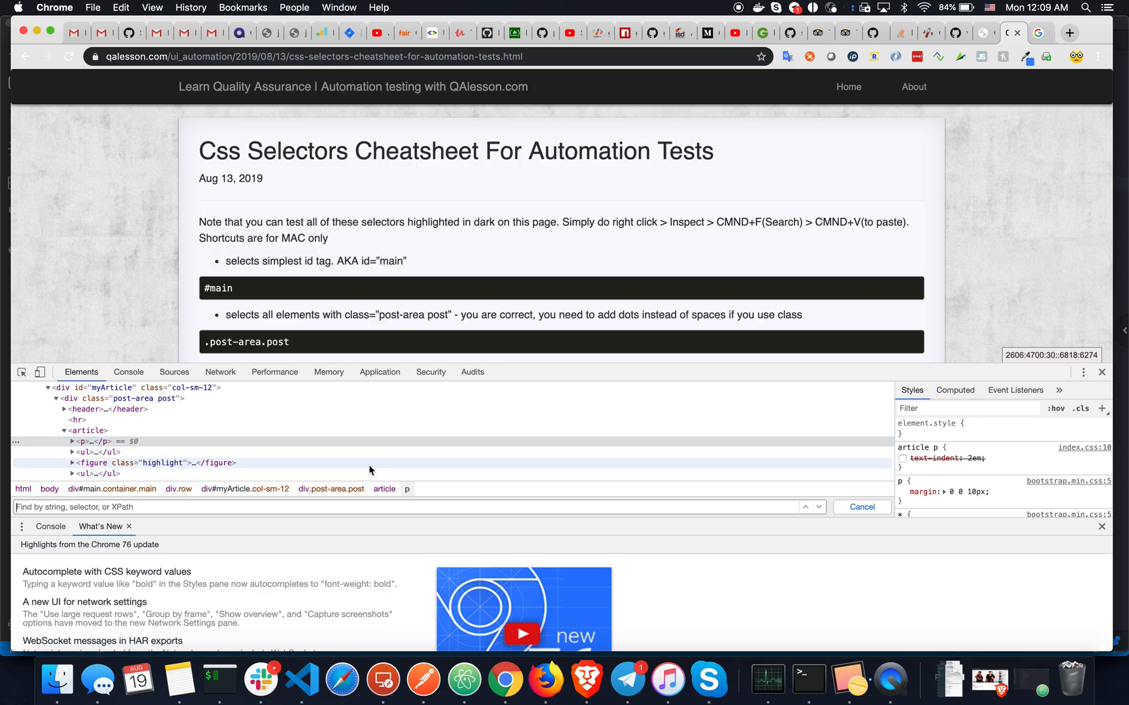
mouse_move(1102, 529)
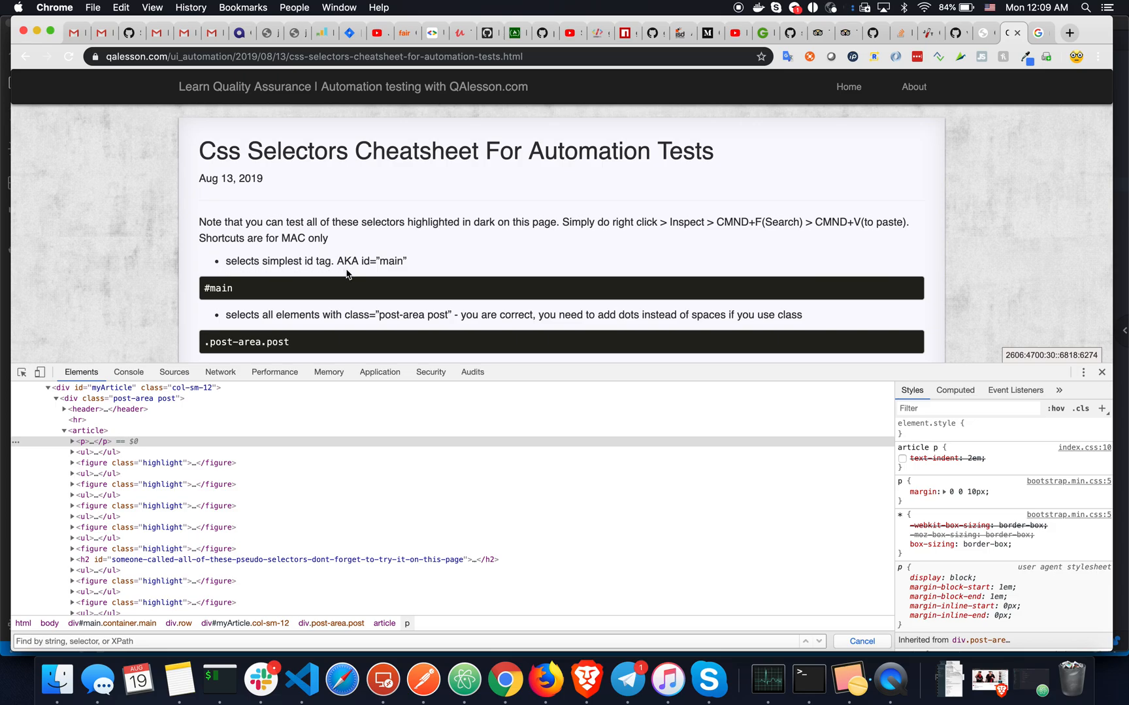
mouse_move(246, 294)
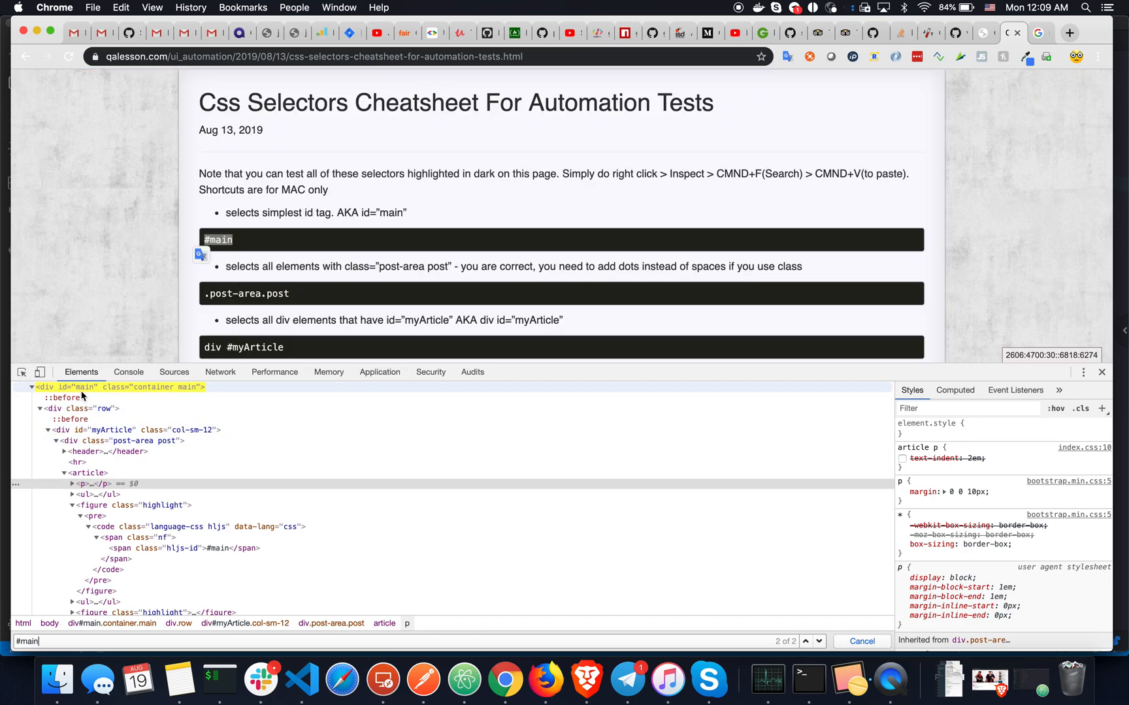
mouse_move(115, 386)
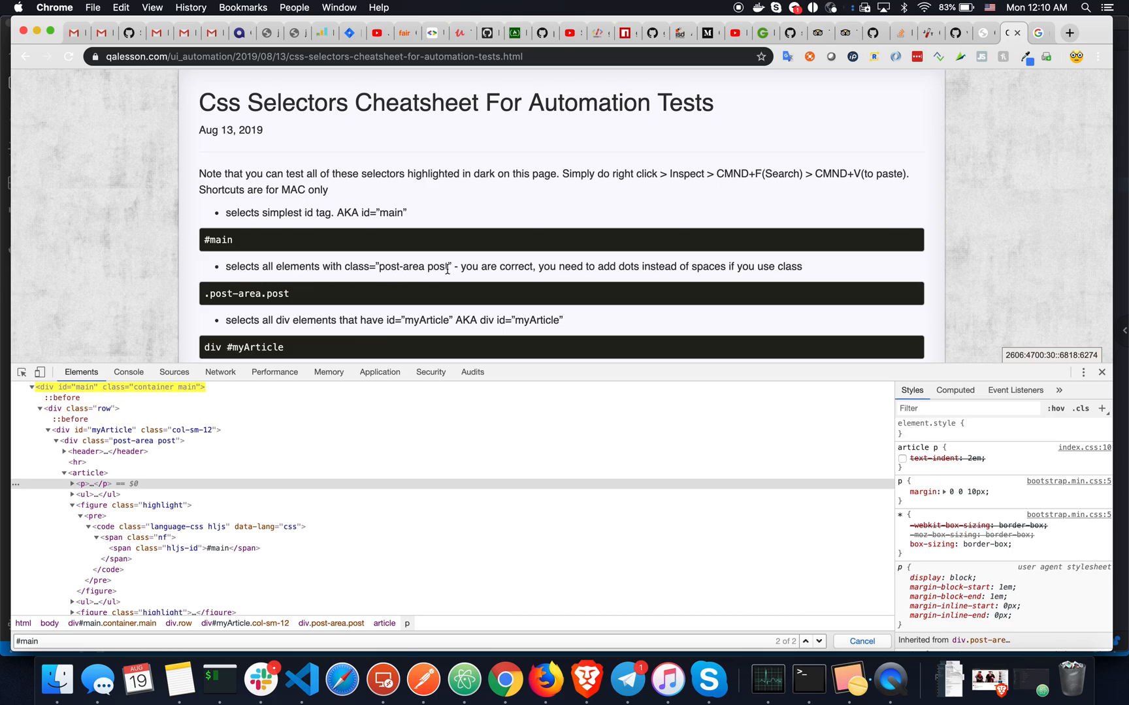
mouse_move(576, 272)
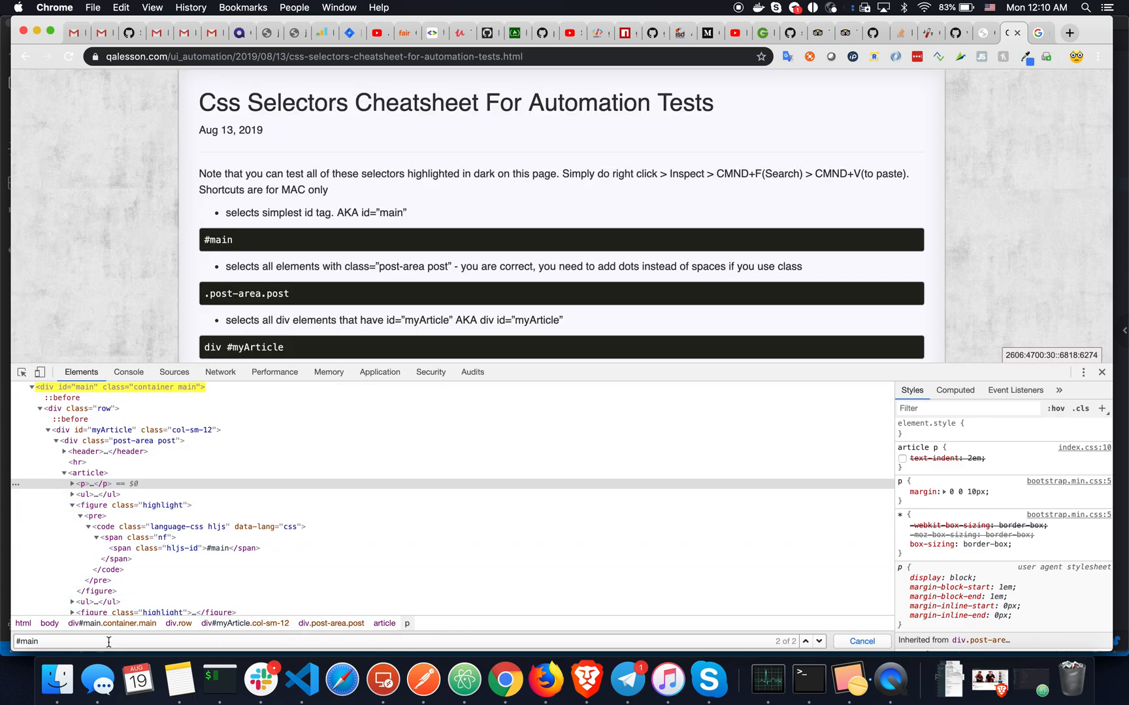
Search the markup for .post-area.post, landing on the single div with class post-area post.
double_click(246, 294)
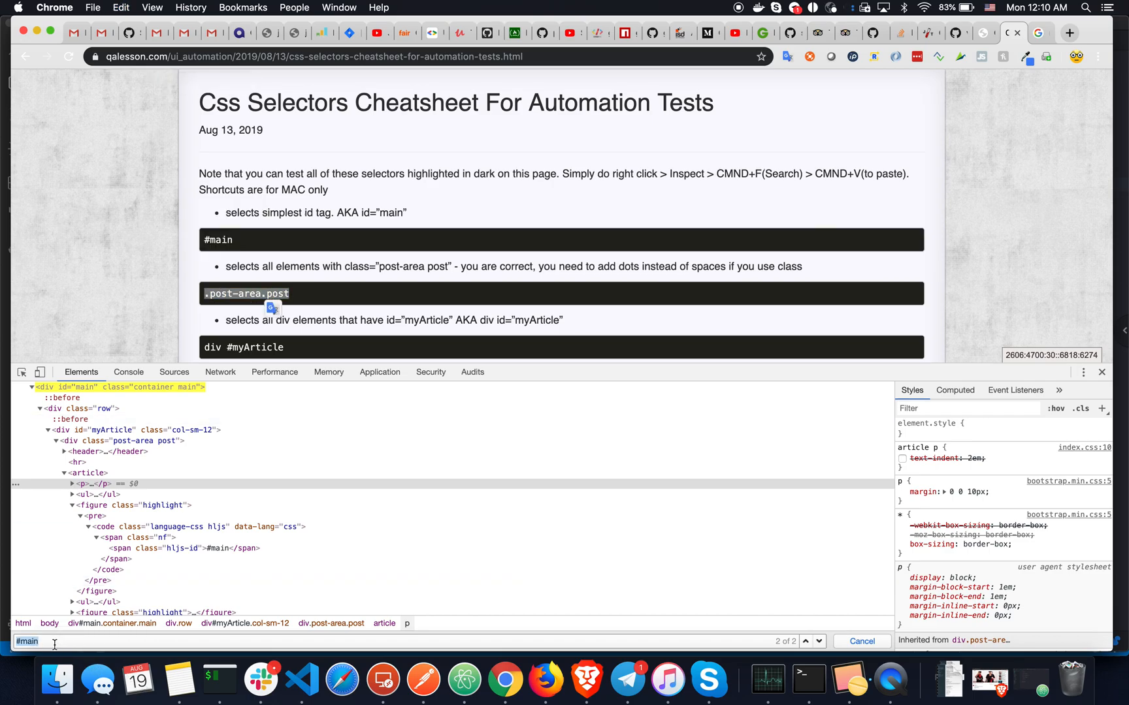
text(.post-area.post)
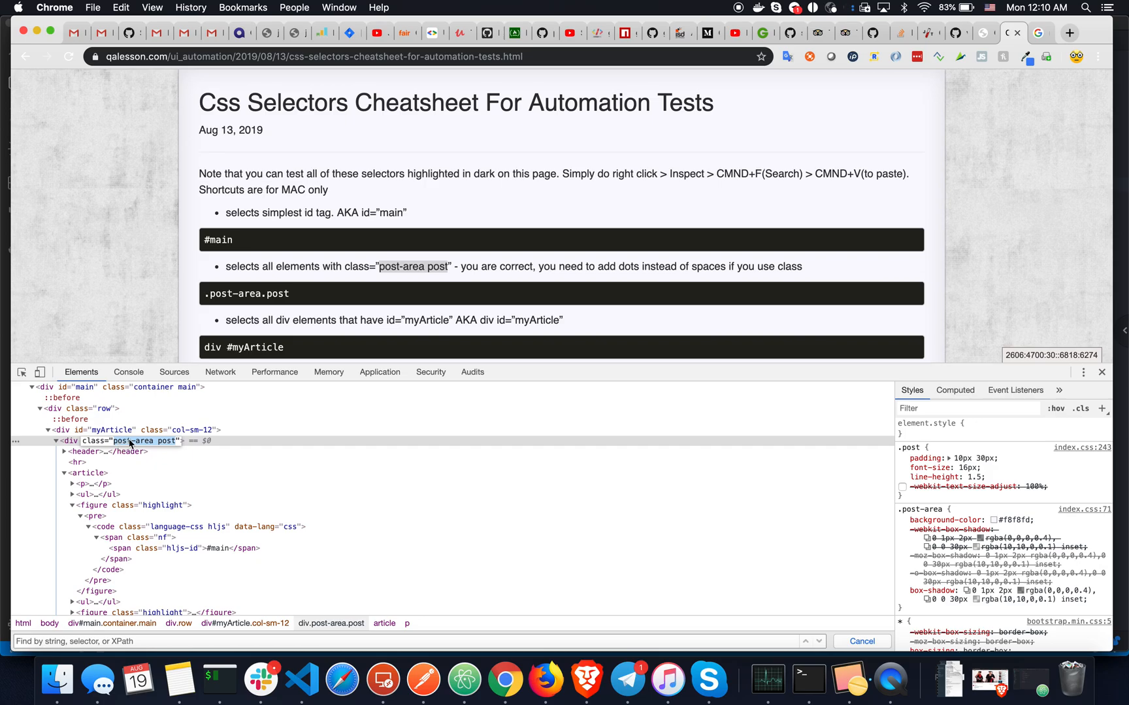
text(post-area post)
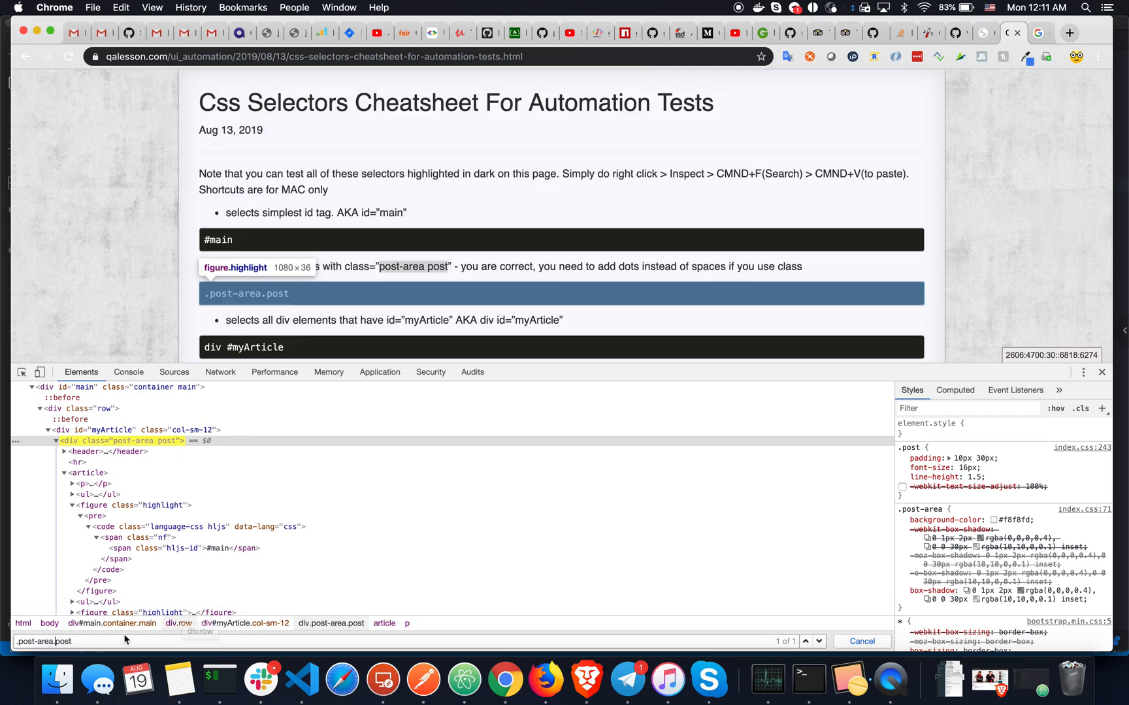
Copy the div #myArticle example and search it, matching the one myArticle div.
scroll(down, 3)
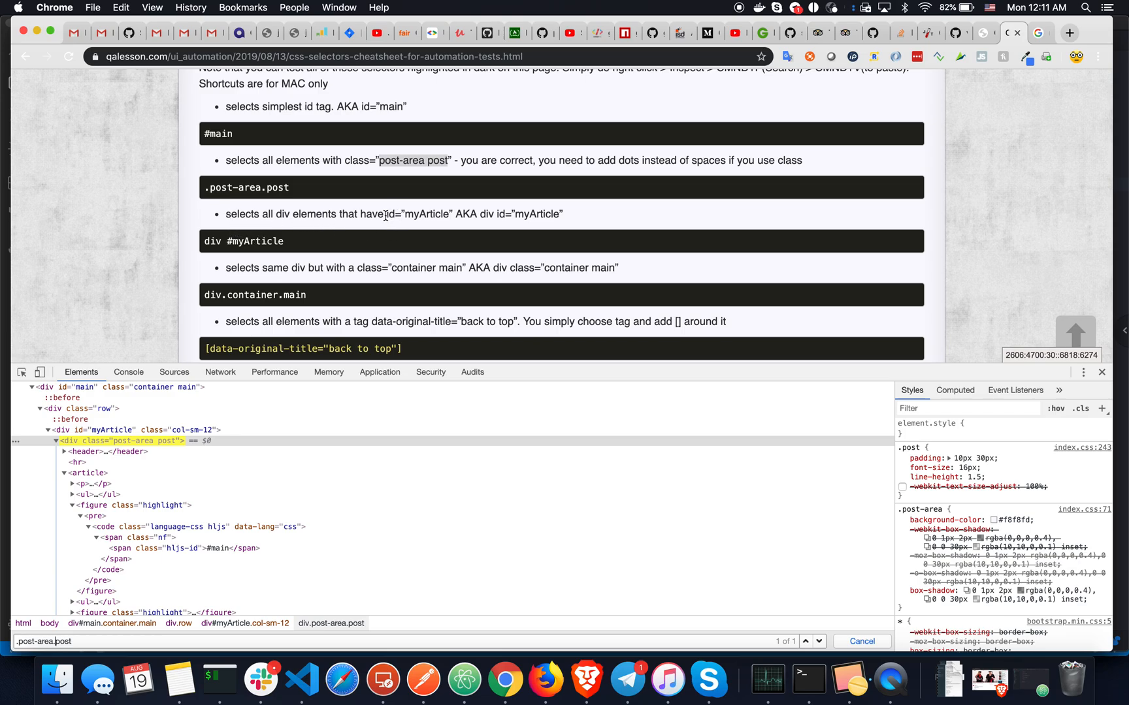
double_click(416, 214)
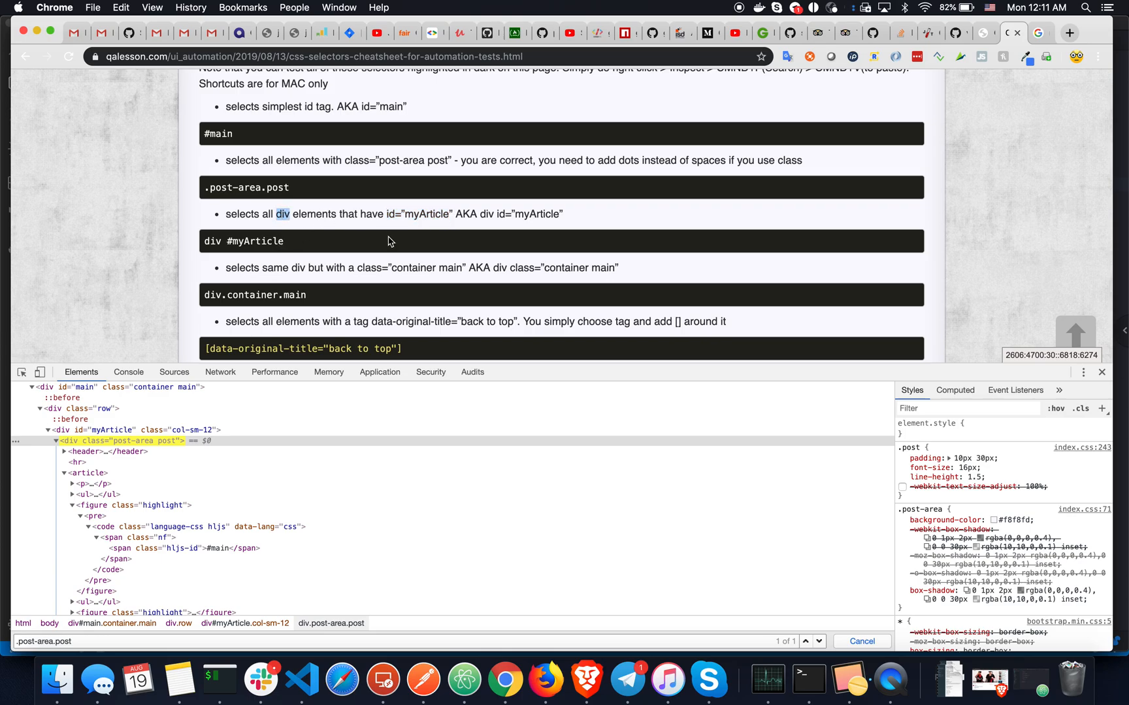
double_click(242, 242)
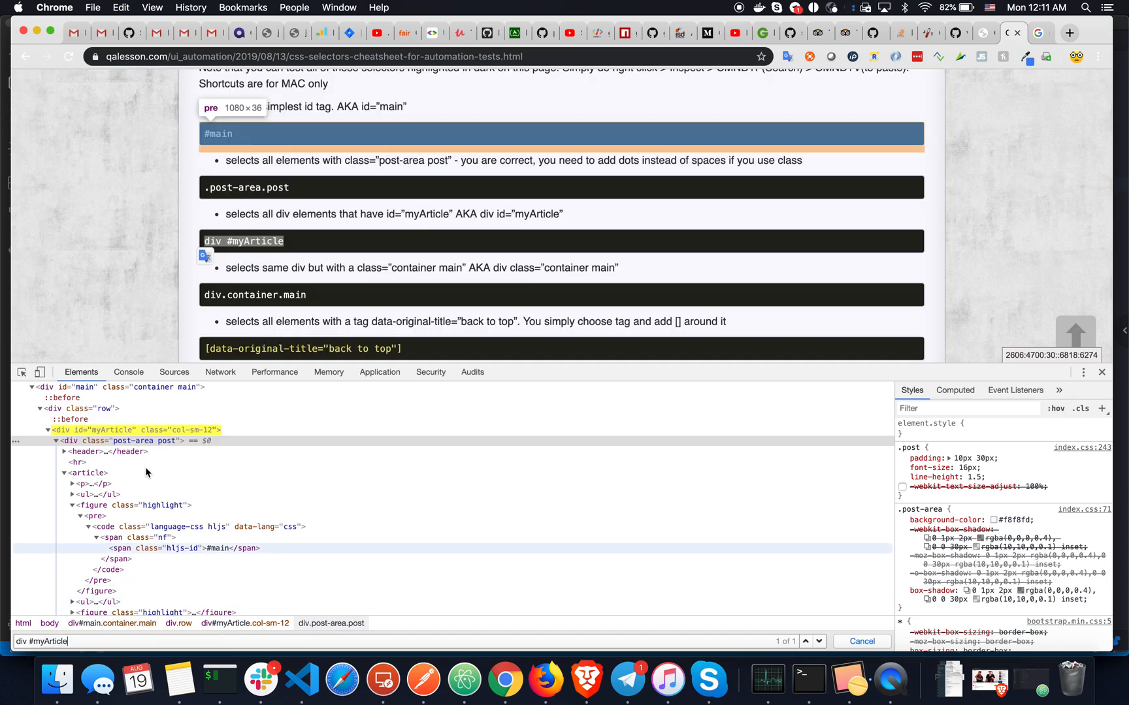
mouse_move(82, 430)
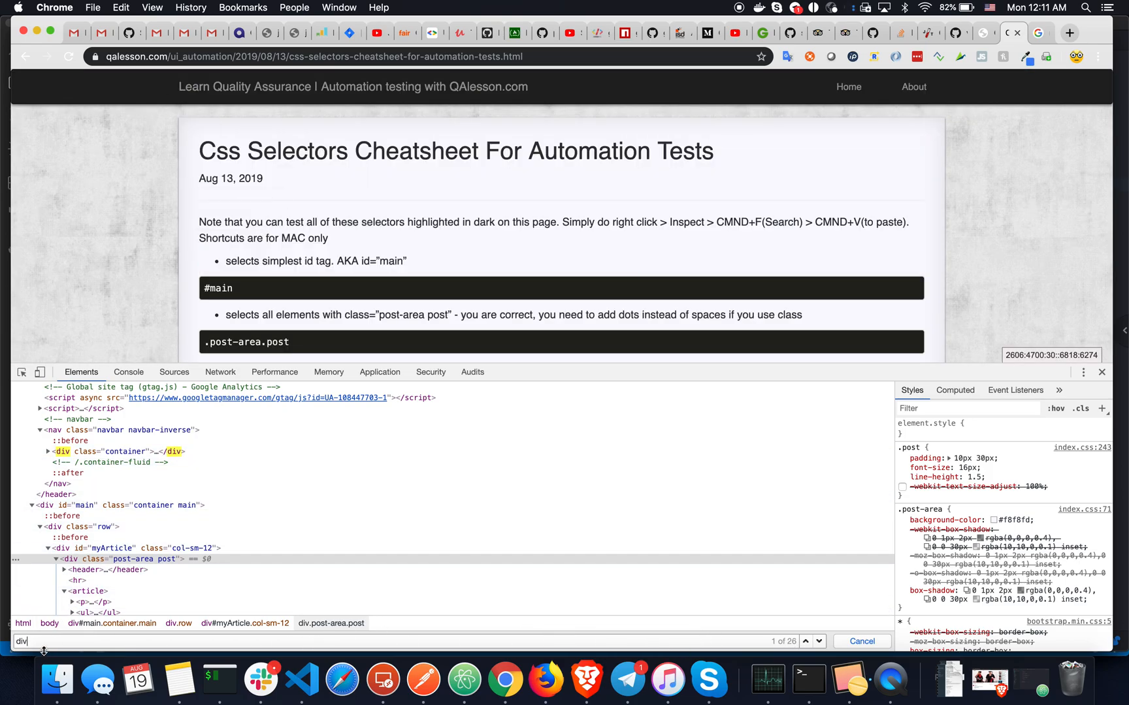
mouse_move(44, 652)
text( #myArticle)
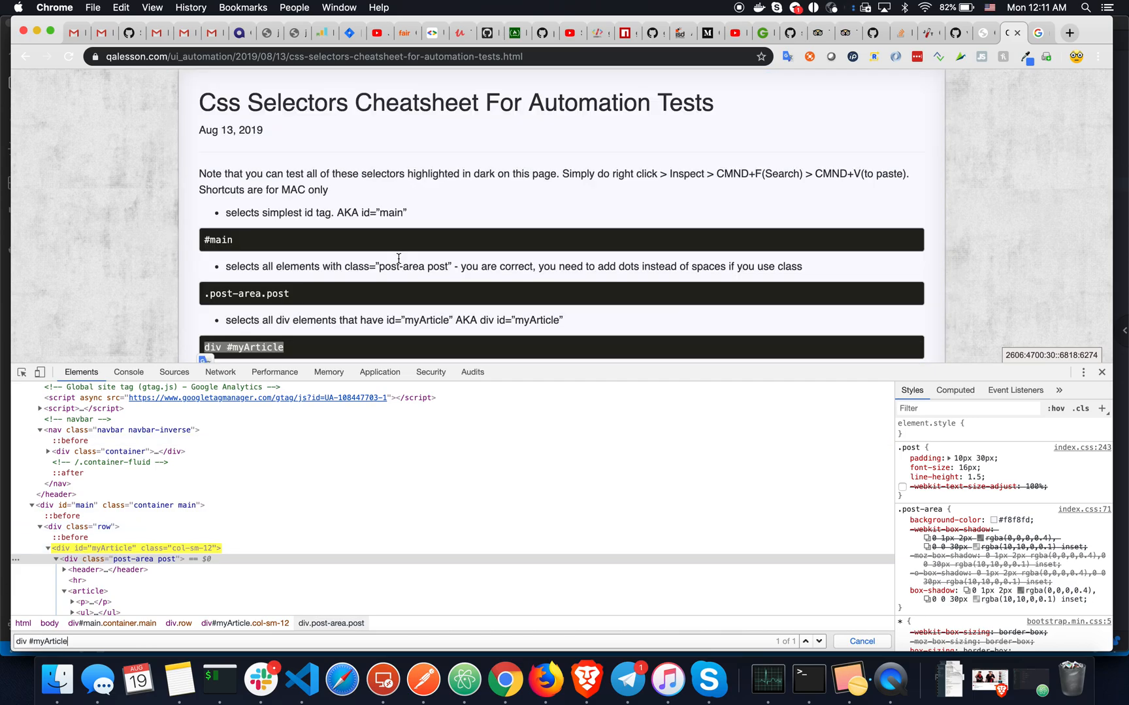
scroll(down, 3)
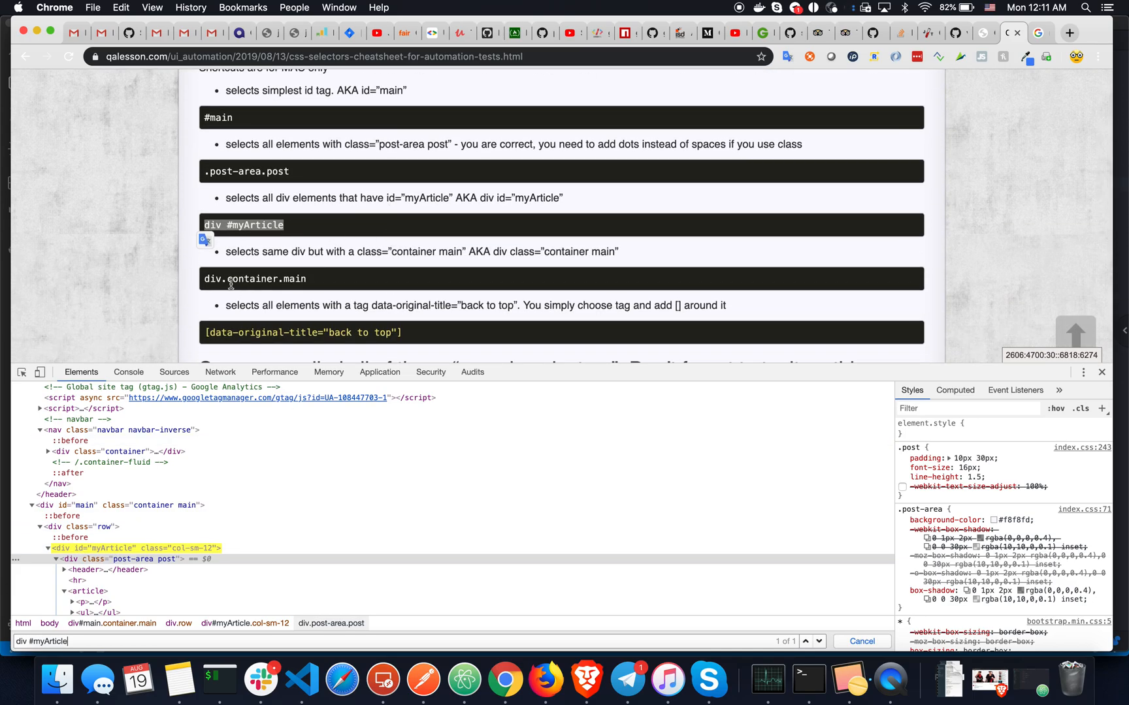
Search for div.container.main with the stray space fixed, matching the main container div.
double_click(254, 279)
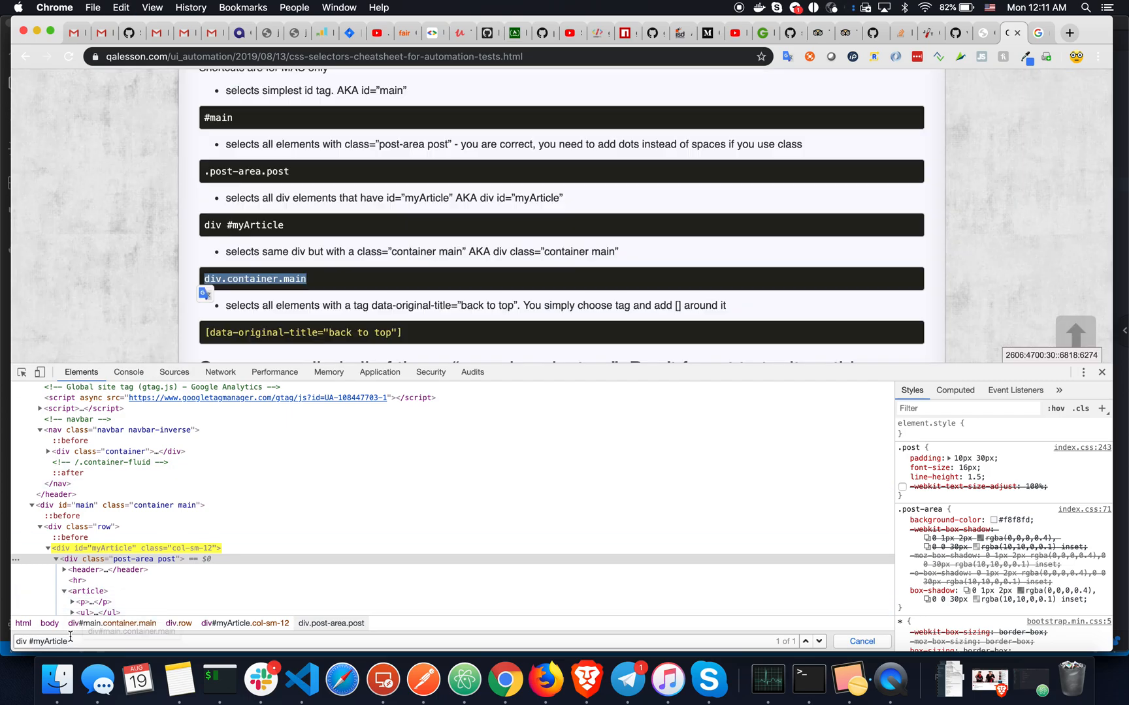
text(div.container.main)
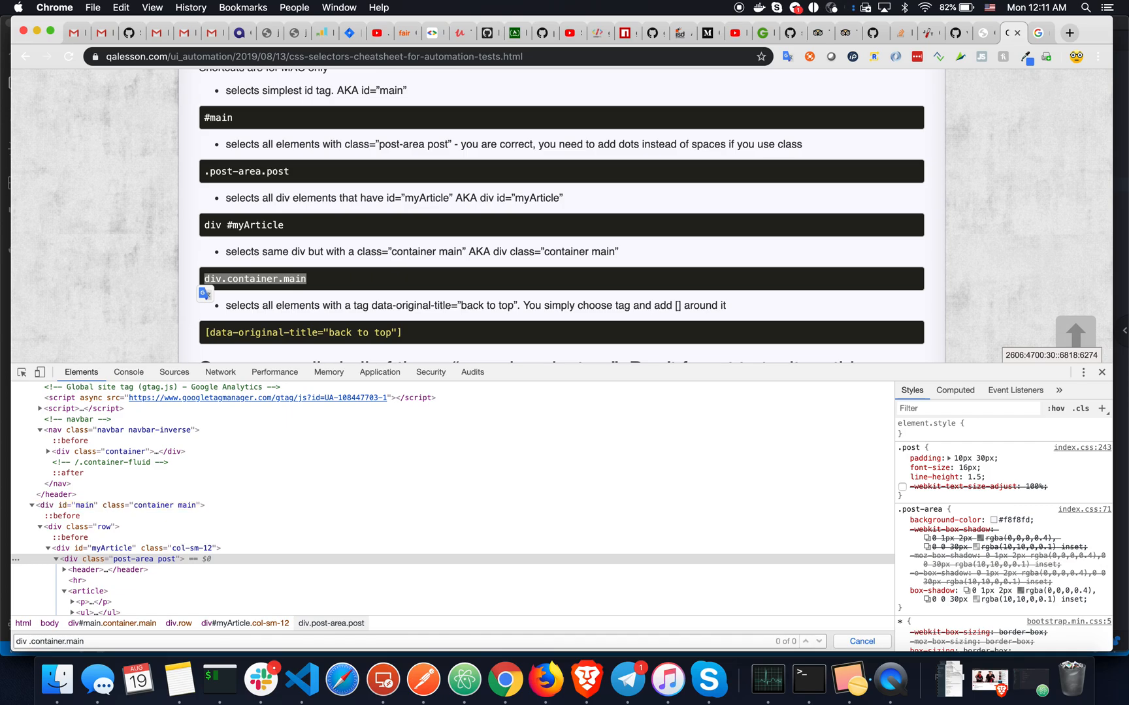
key(Enter)
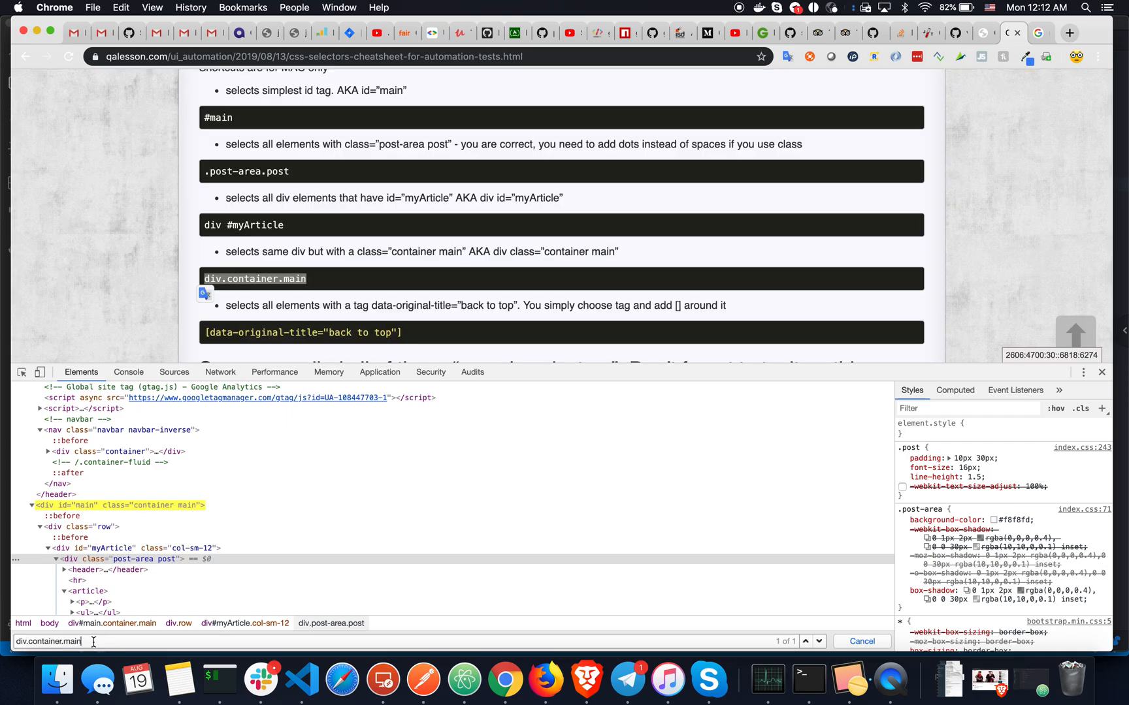
scroll(down, 3)
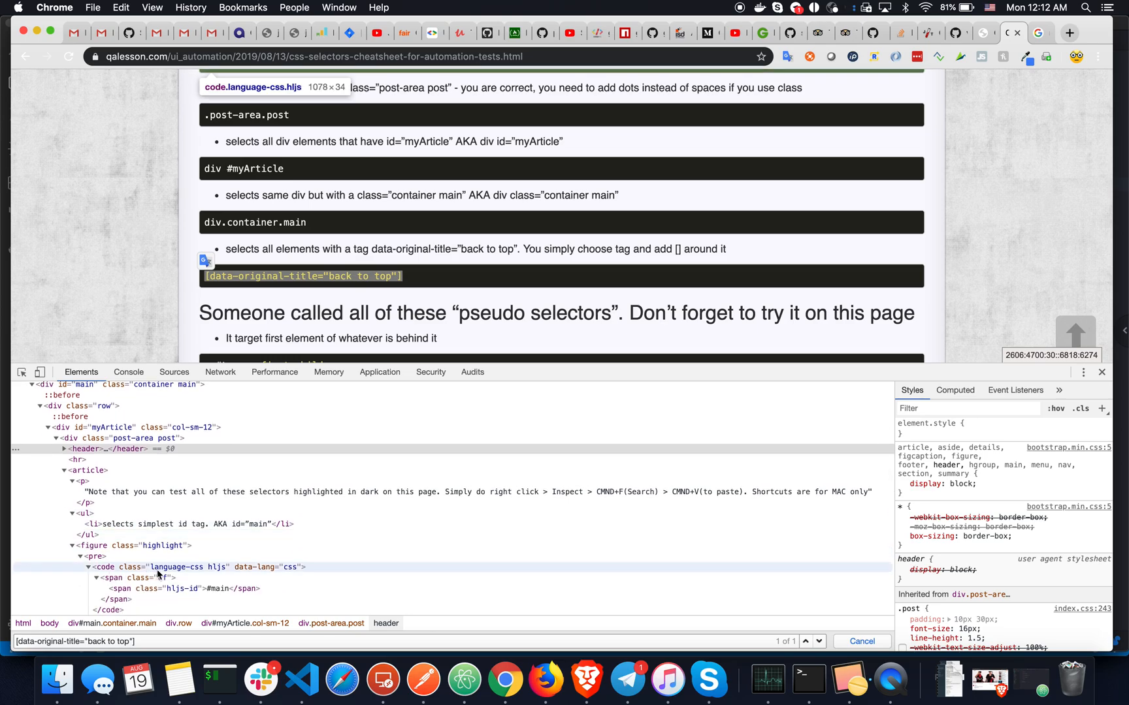
Search for [data-original-title="back to top"], matching only the back-to-top div#top.
click(179, 584)
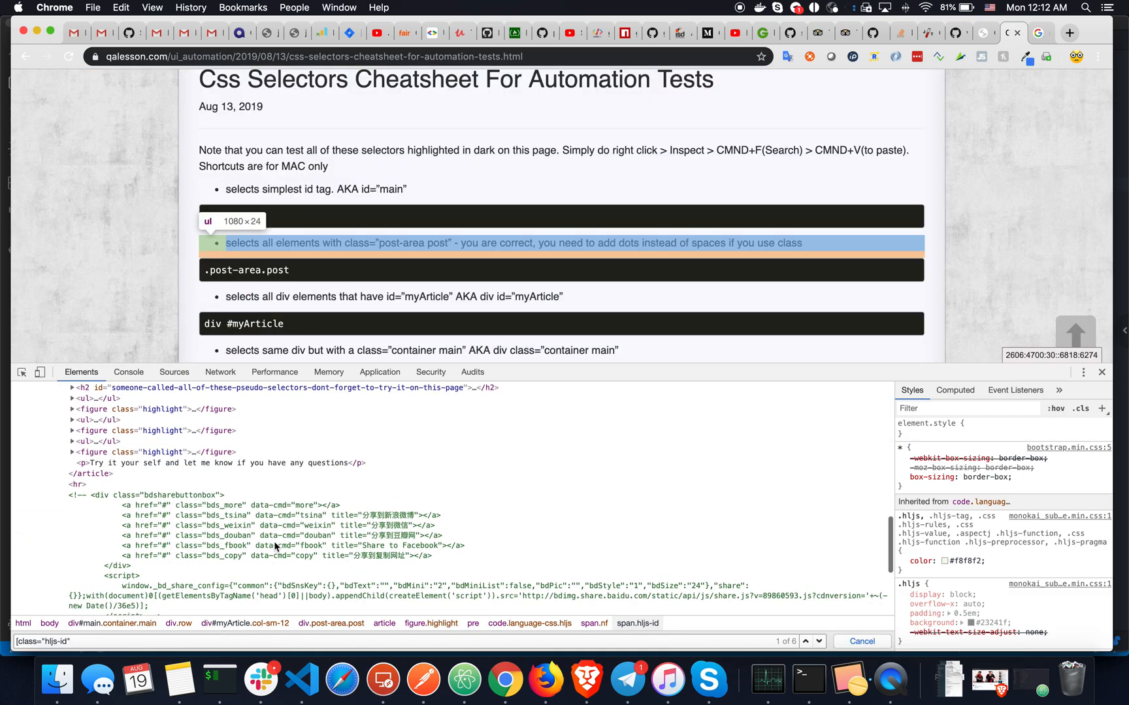
scroll(down, 3)
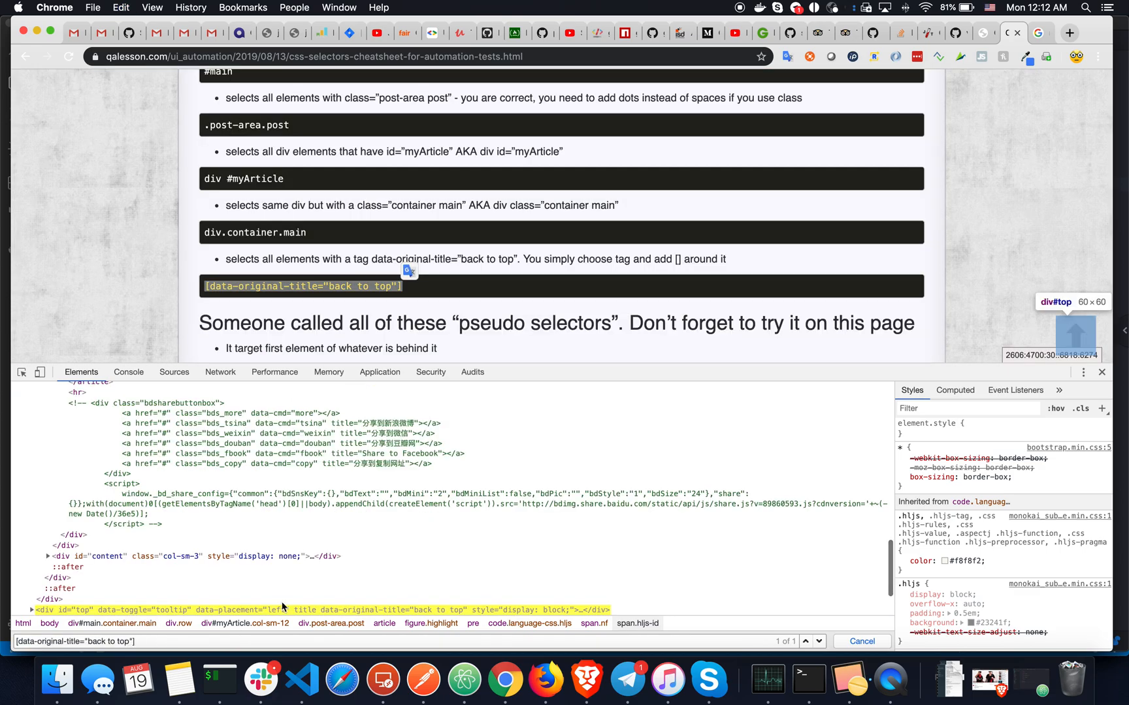
scroll(down, 3)
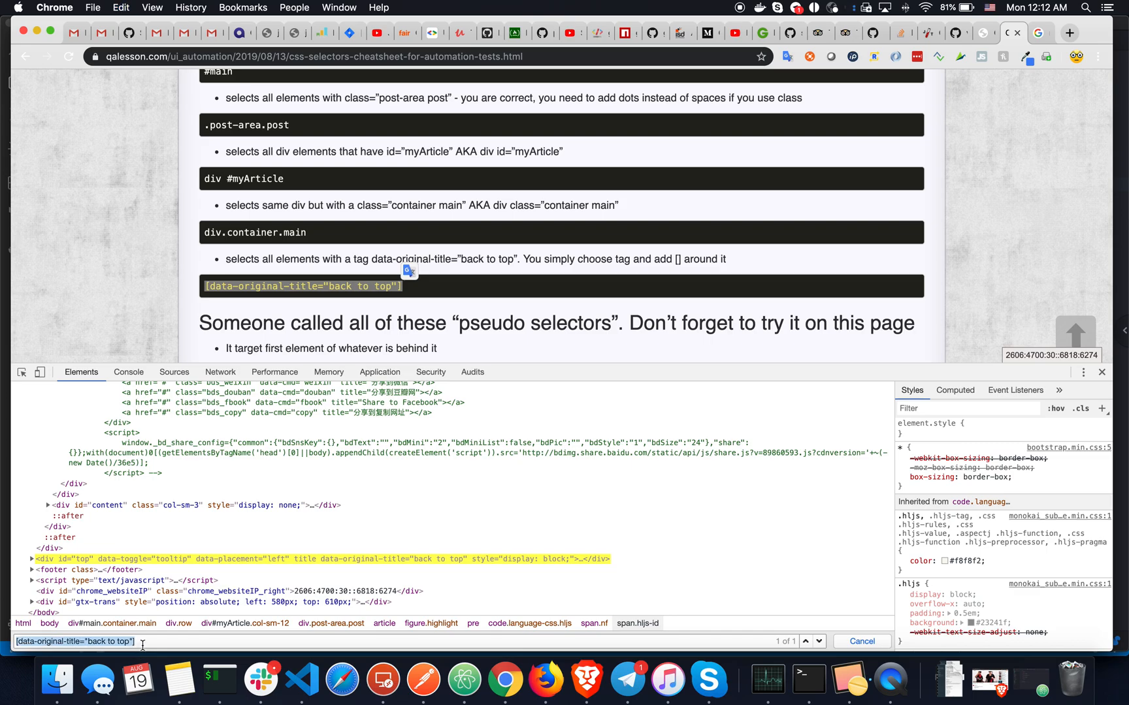
mouse_move(319, 559)
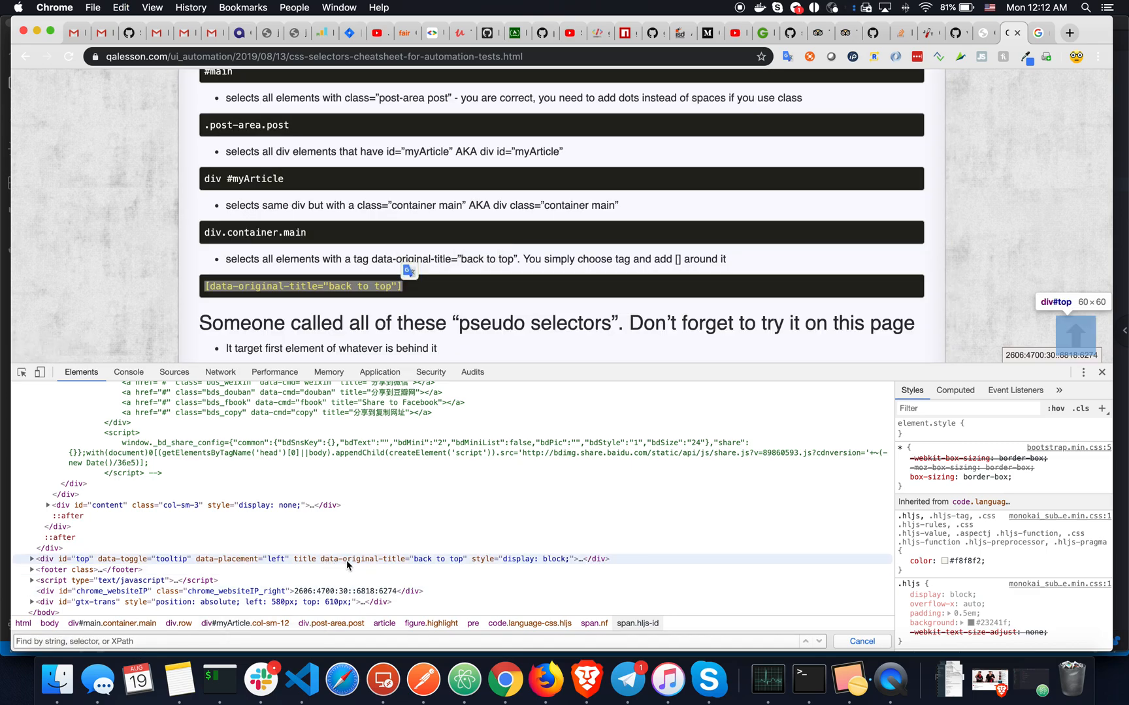
mouse_move(363, 566)
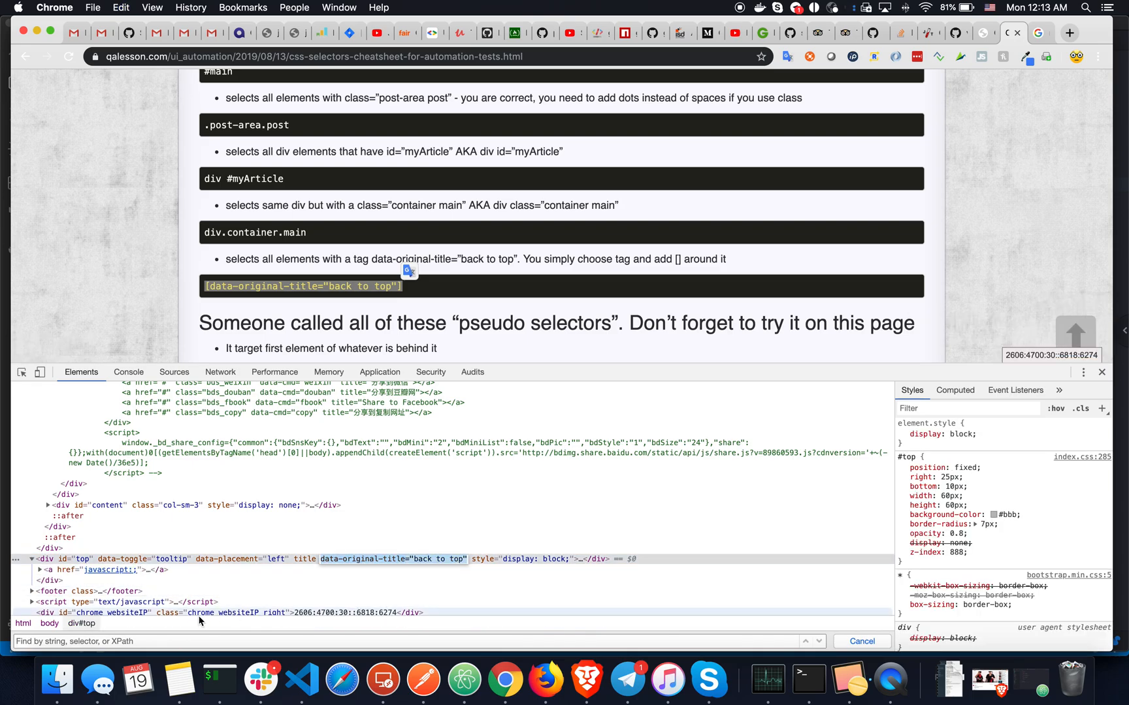
text([data-original-title="back to top"])
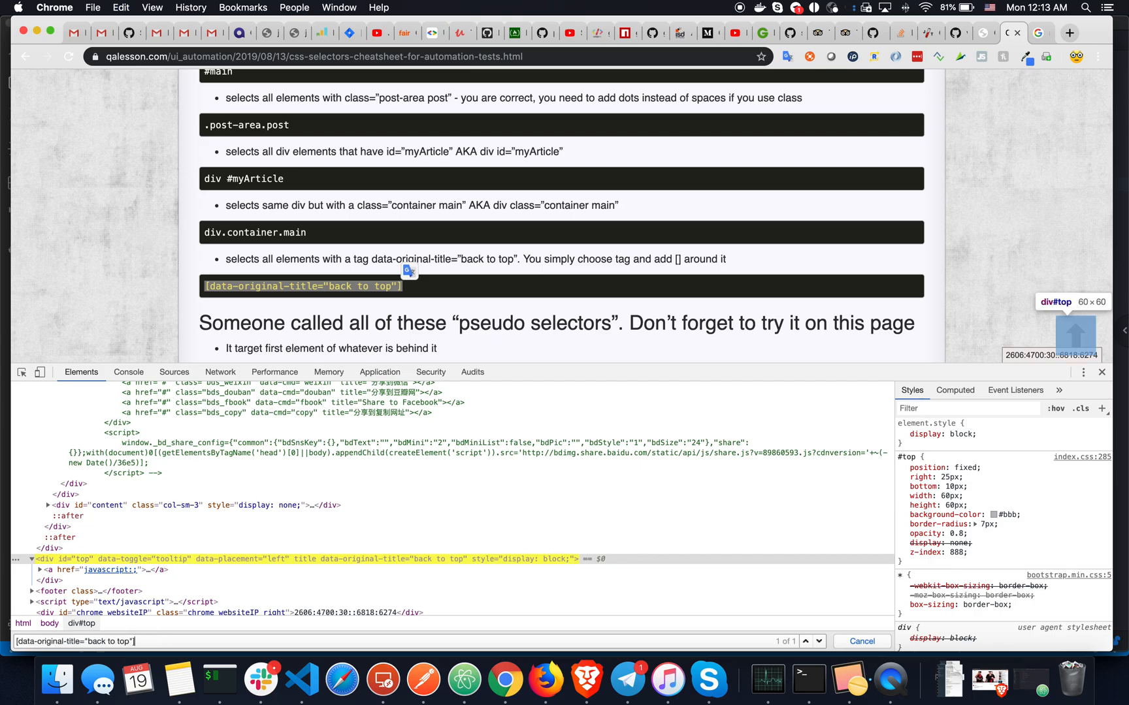
Scroll the cheat sheet down to the pseudo-selectors section starting with #top a :first-child.
scroll(down, 3)
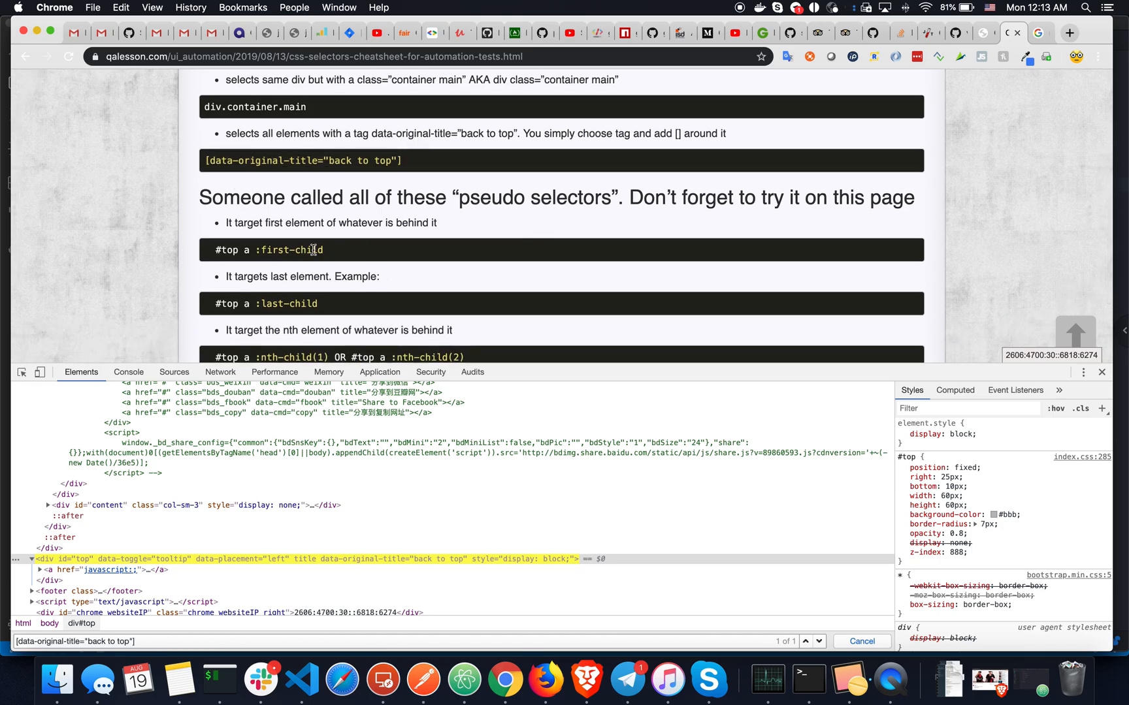
scroll(down, 3)
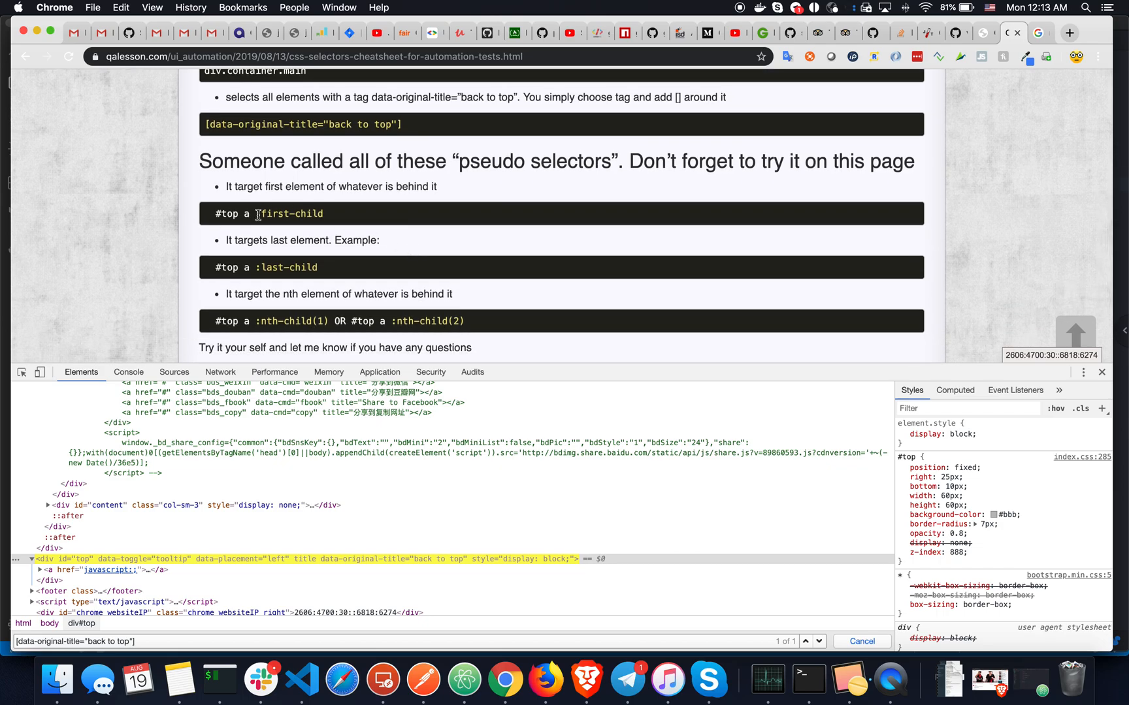
mouse_move(329, 321)
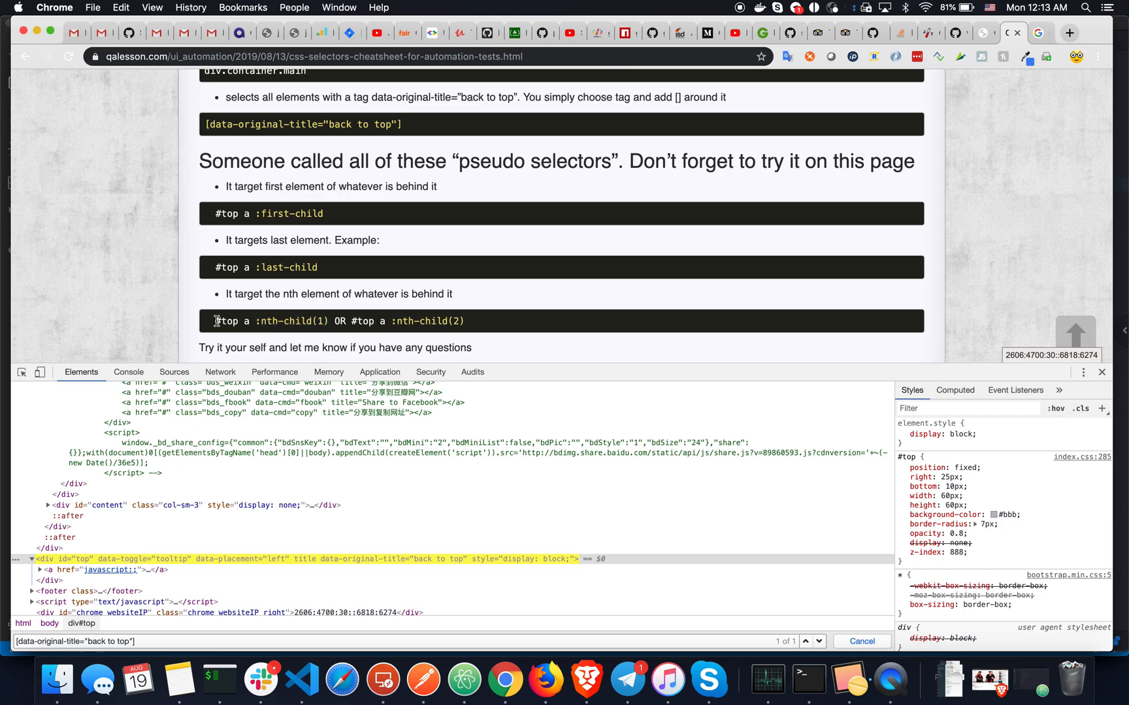
mouse_move(216, 321)
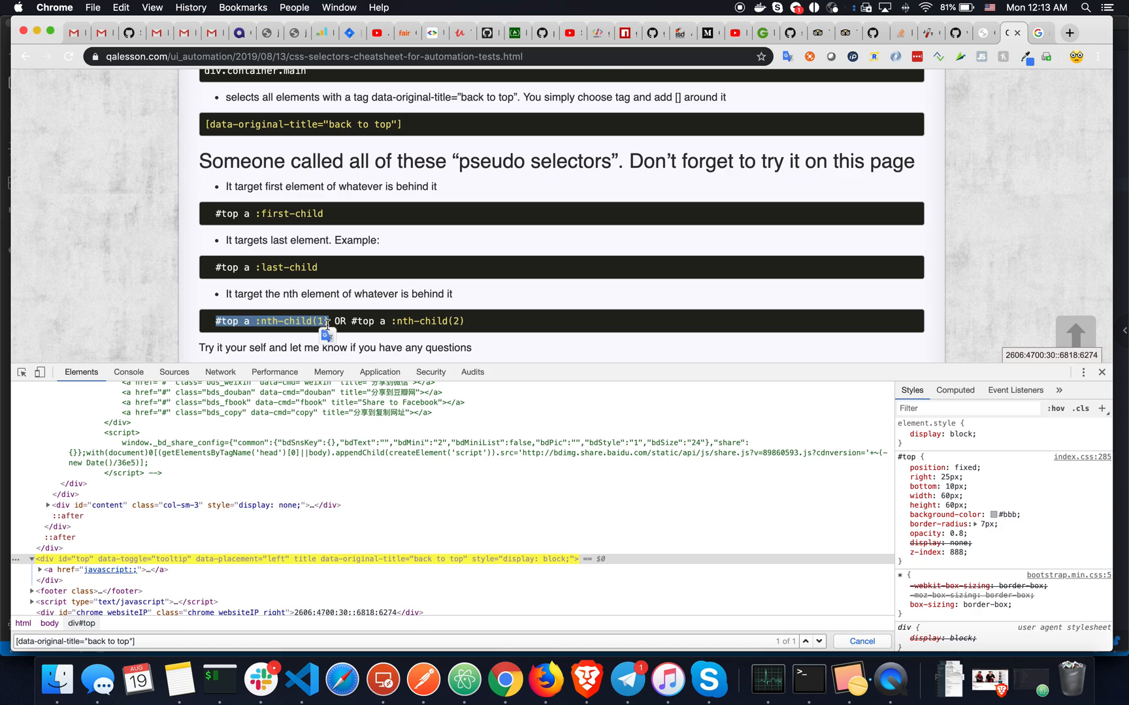
mouse_move(210, 315)
text(#top)
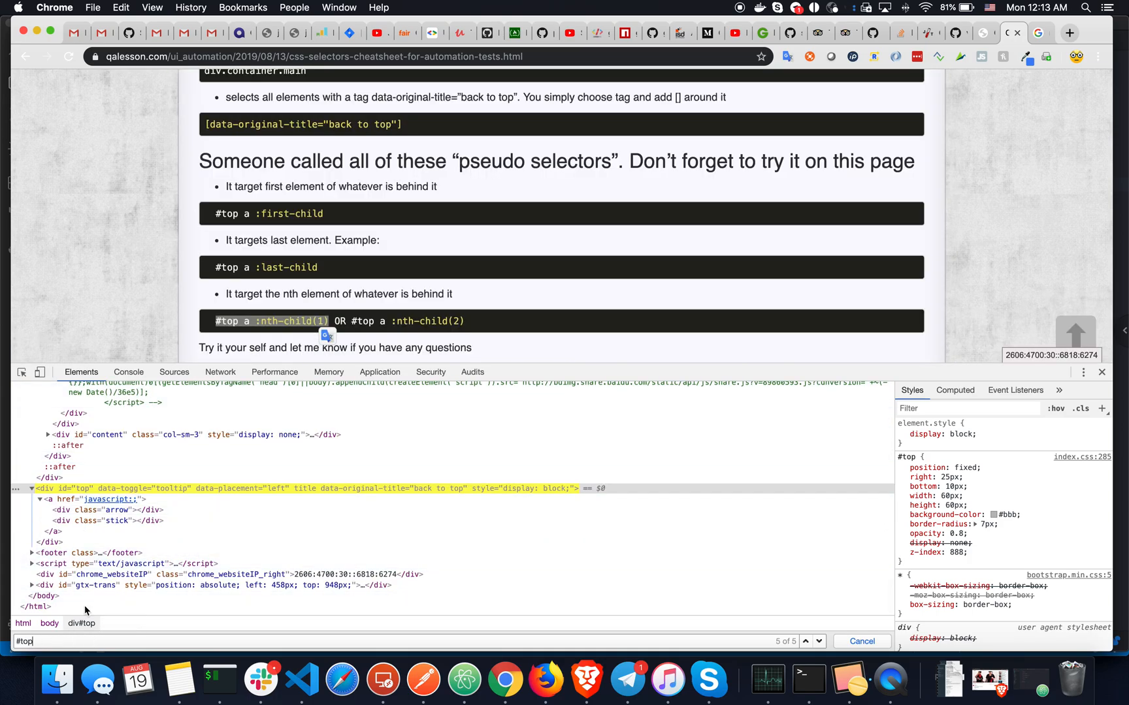
mouse_move(107, 510)
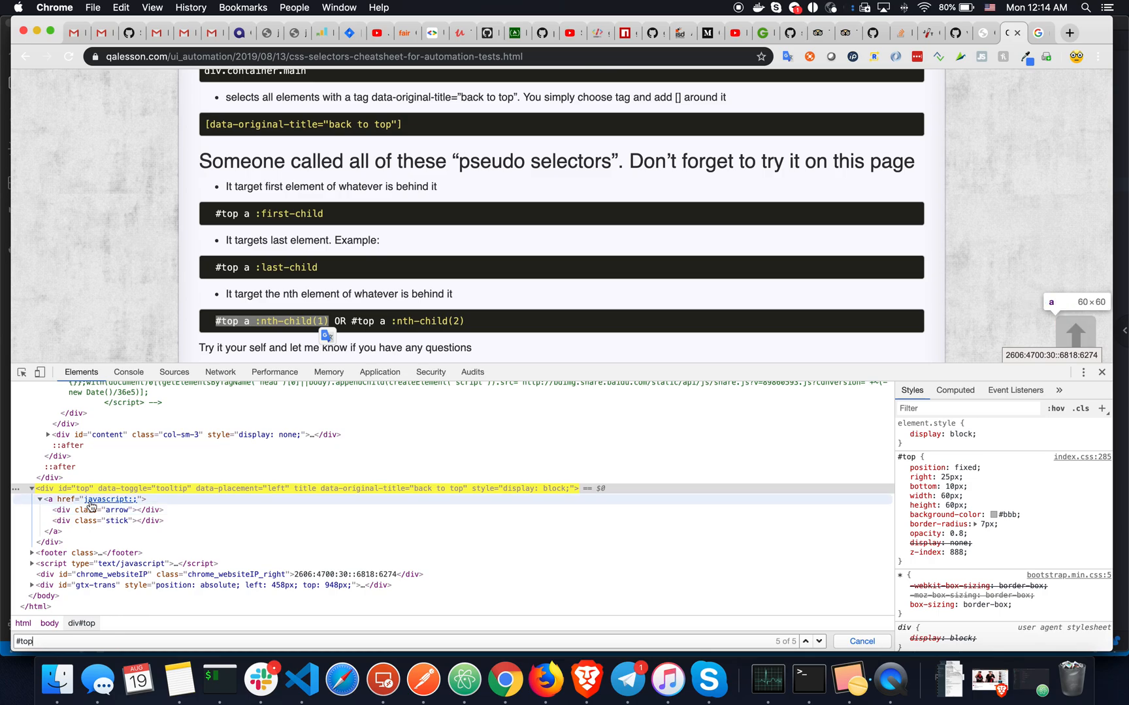
mouse_move(116, 509)
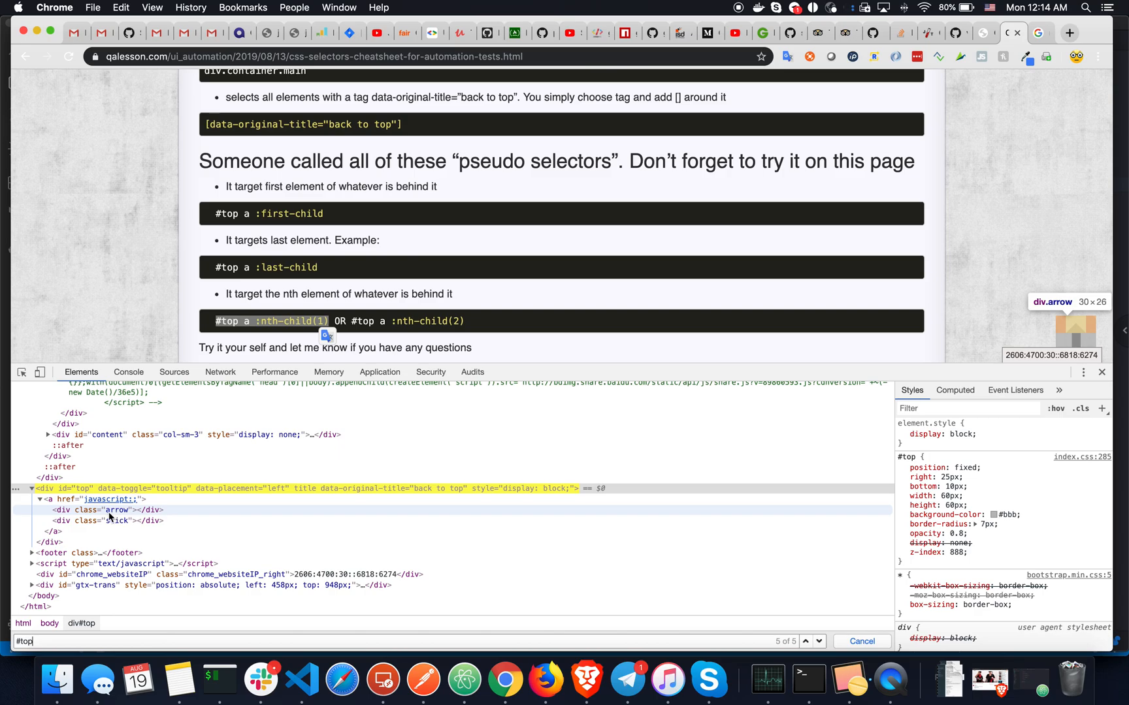
mouse_move(65, 499)
text( a)
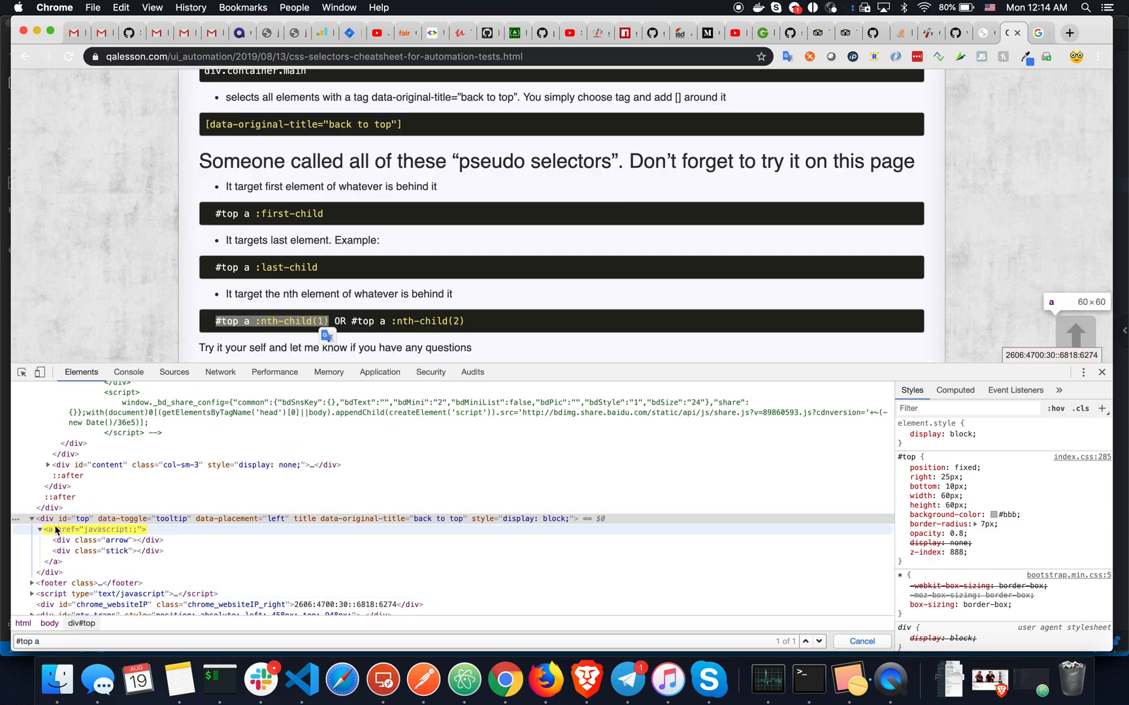
mouse_move(107, 540)
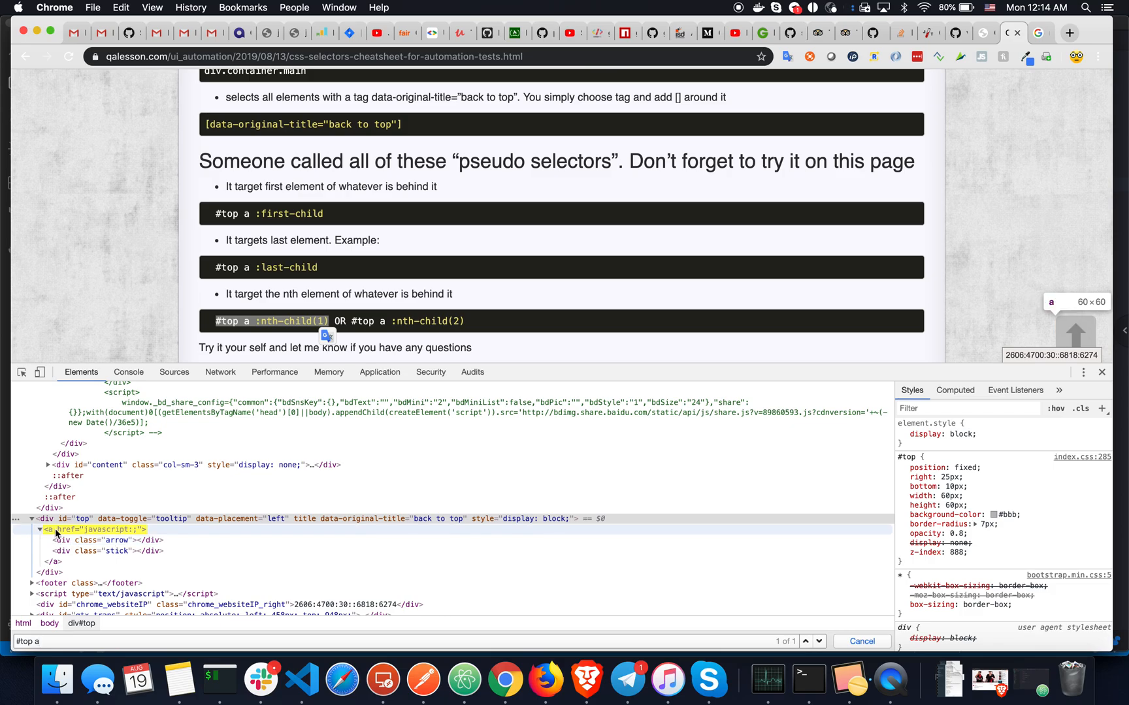
mouse_move(115, 541)
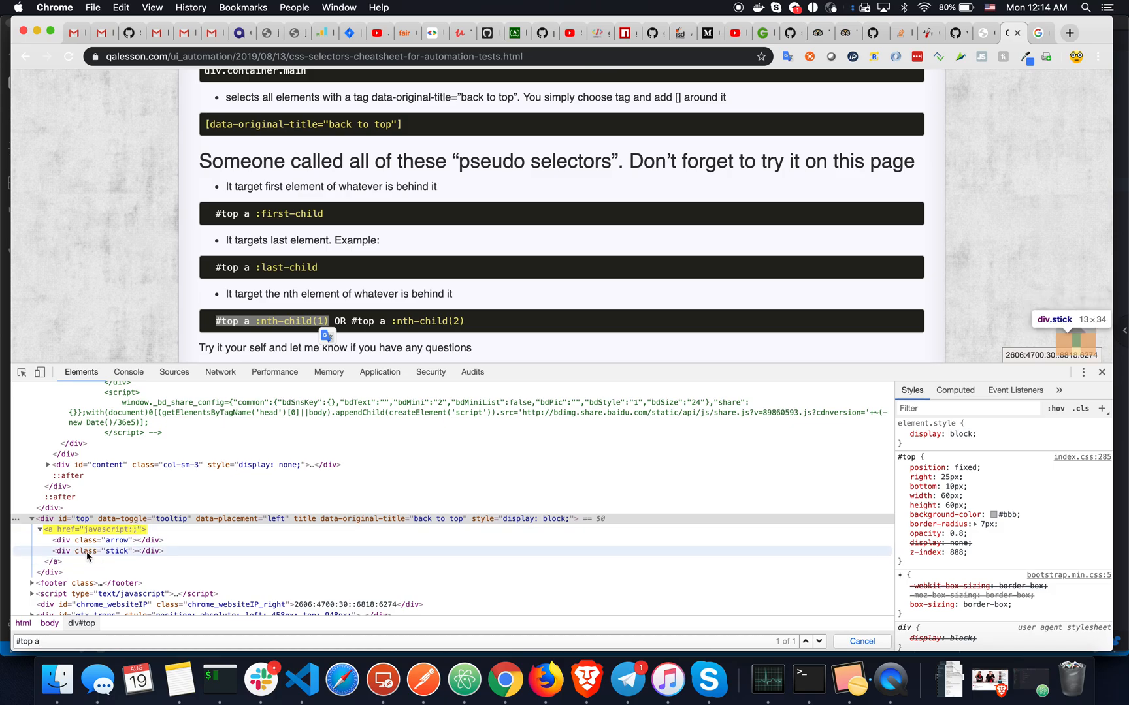
Extend the query to #top a :nth-child(1), matching the single div.arrow in the back-to-top link.
text(:)
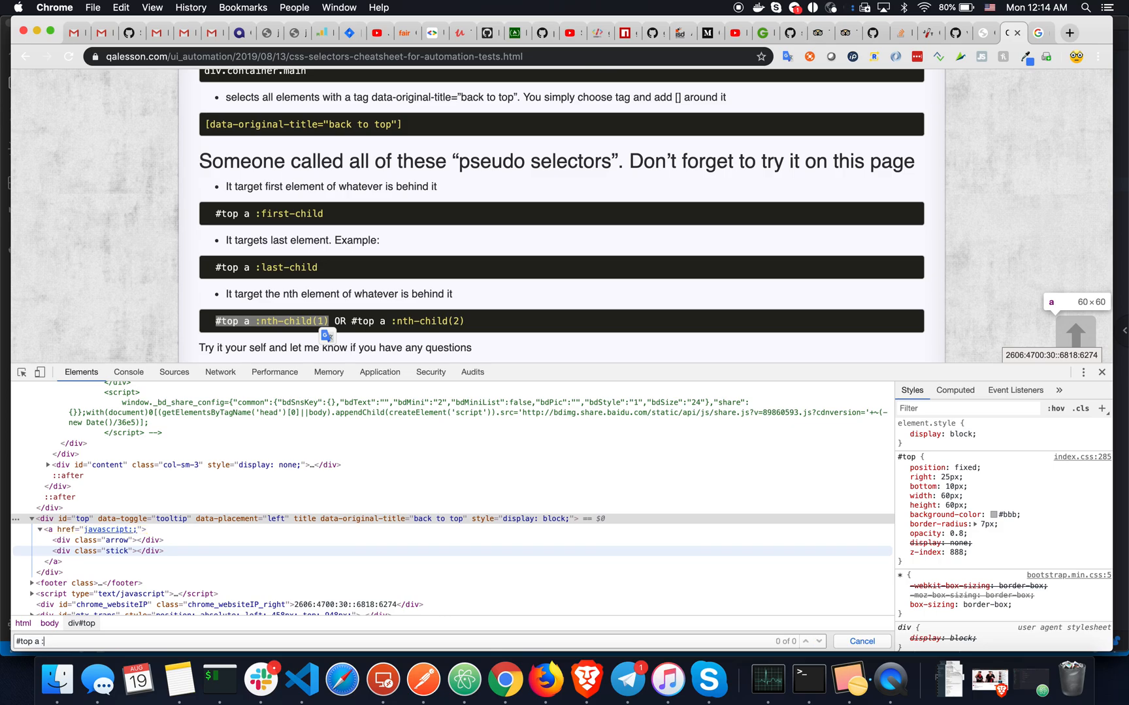
text(nth)
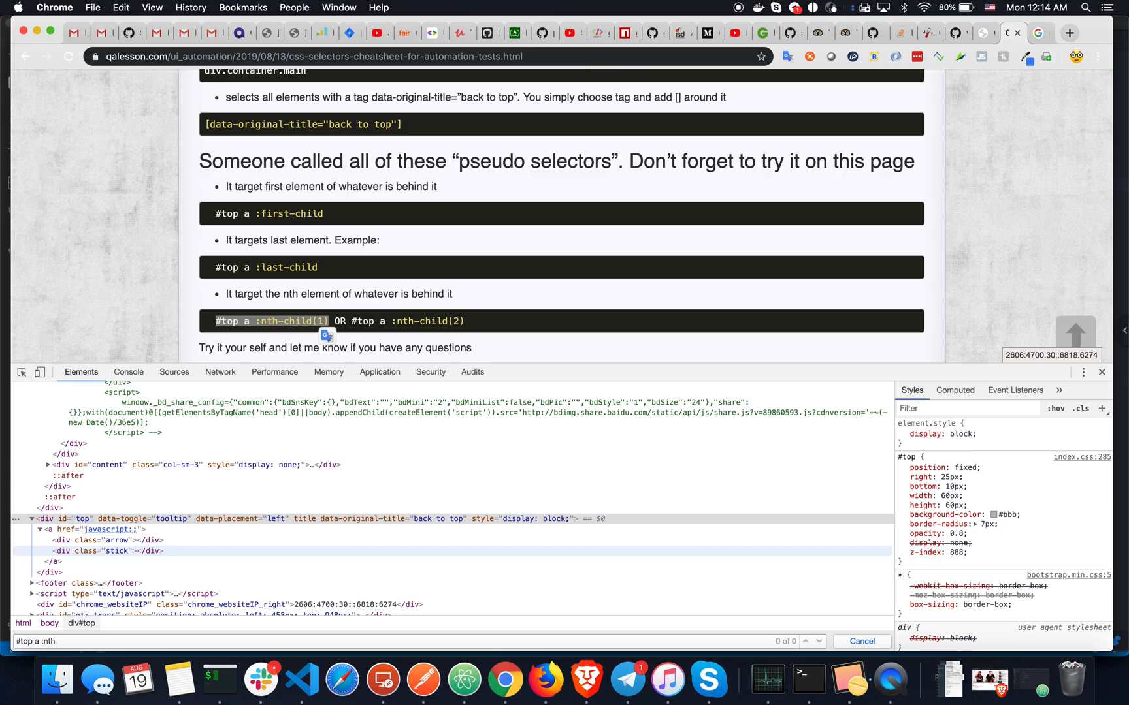
text(-child(1)
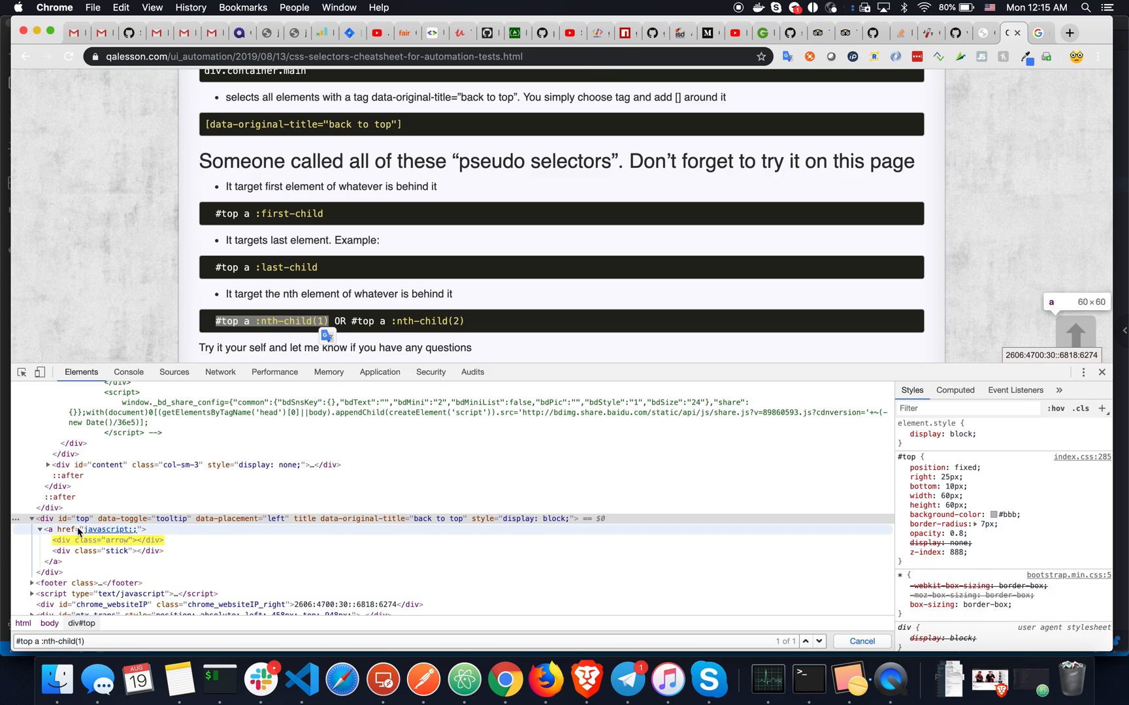
mouse_move(108, 529)
text(3)
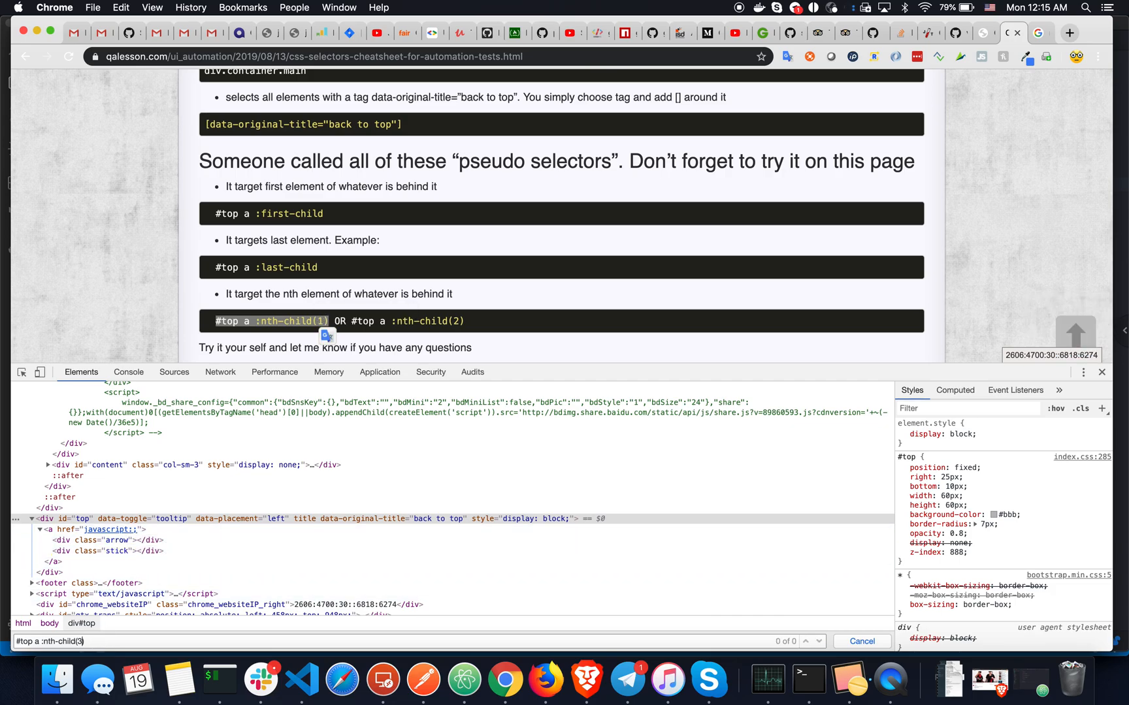
mouse_move(111, 562)
text(1)
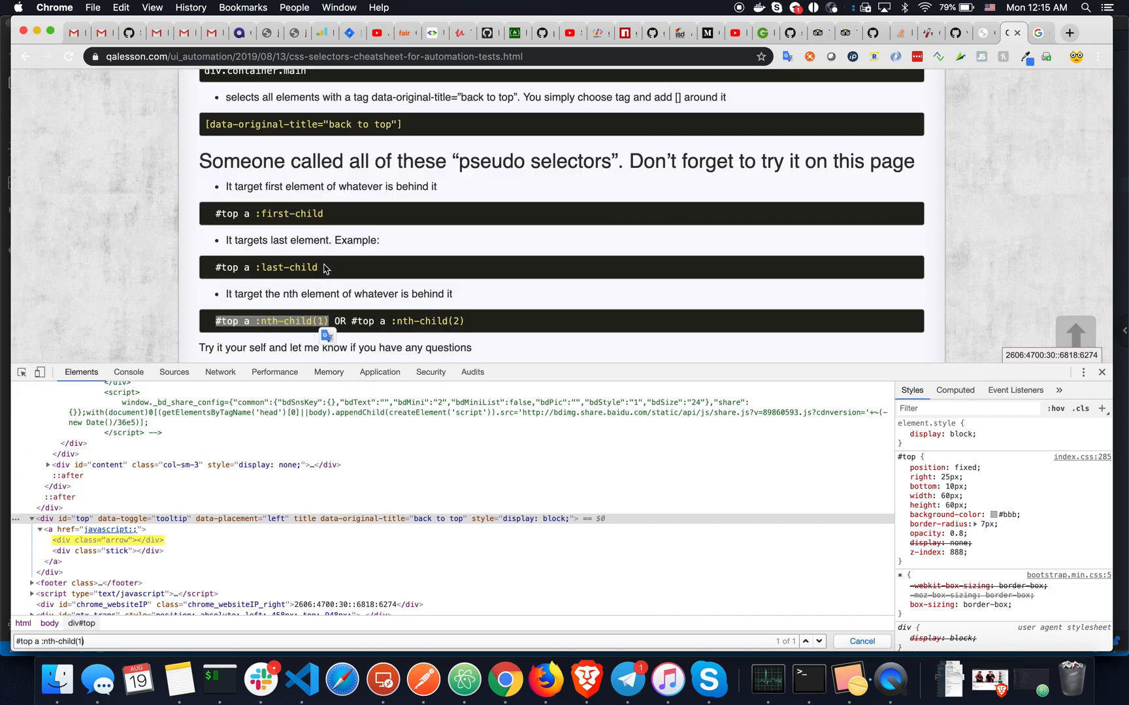
double_click(306, 267)
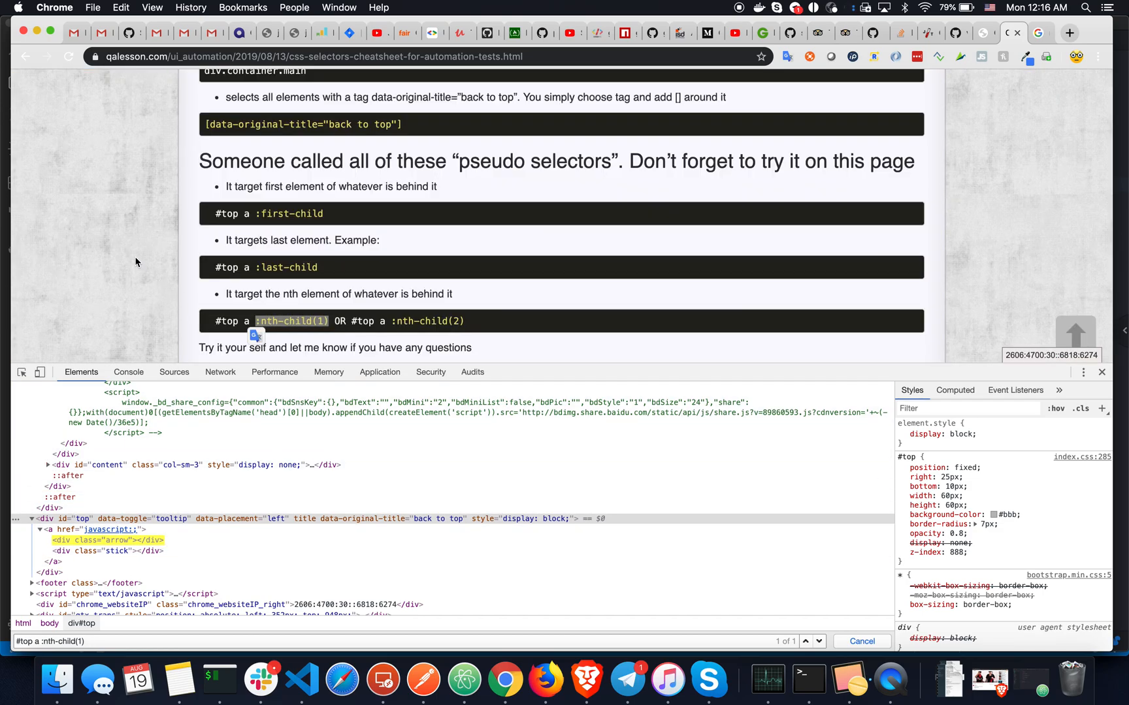
Close DevTools so the cheatsheet post fills the browser window.
click(1101, 373)
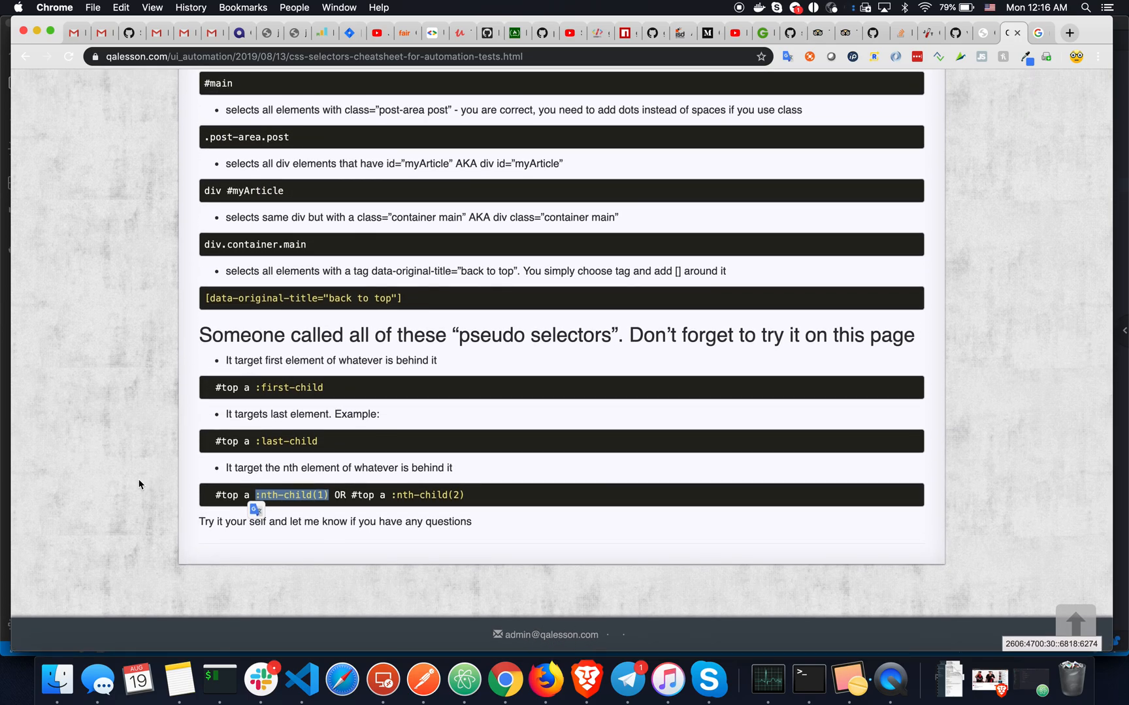
mouse_move(93, 502)
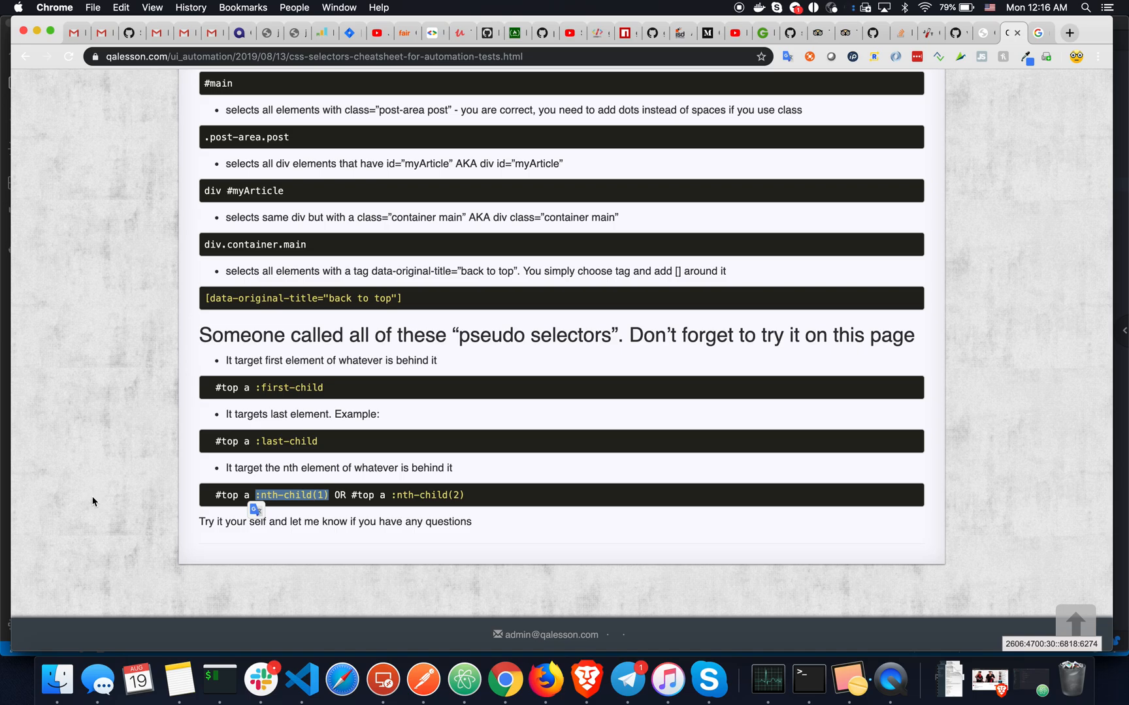